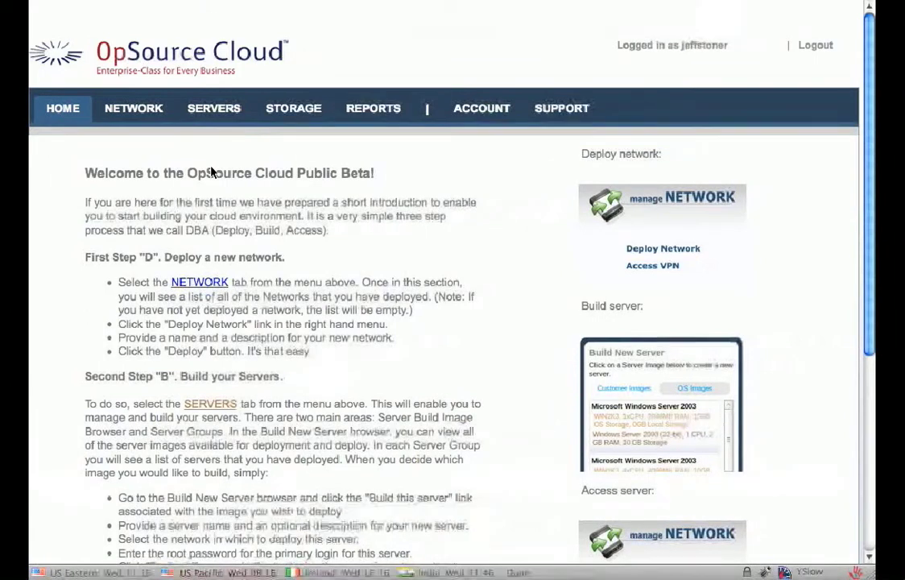
# Check the nfs1 server's details in OpSource Cloud, confirming 20 GB local storage.
pyautogui.click(213, 108)
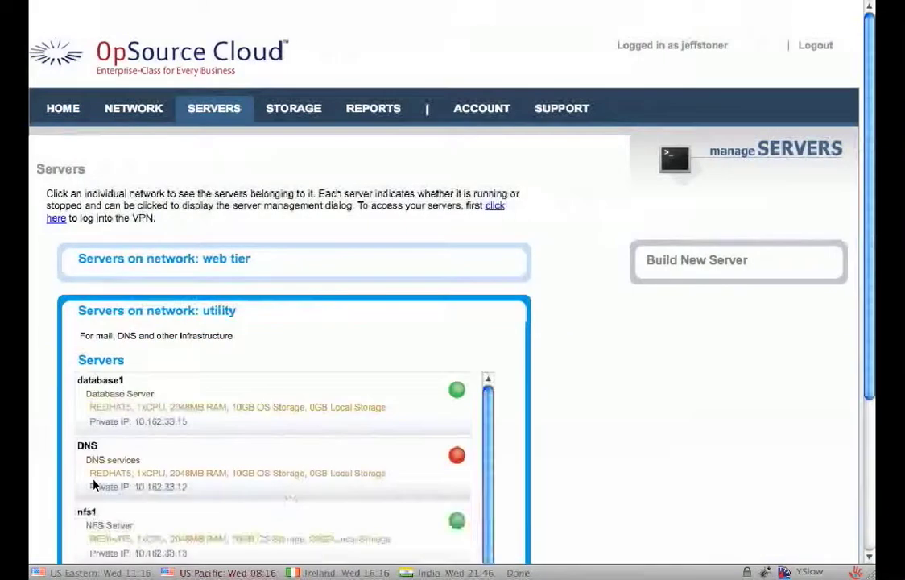
pyautogui.click(86, 511)
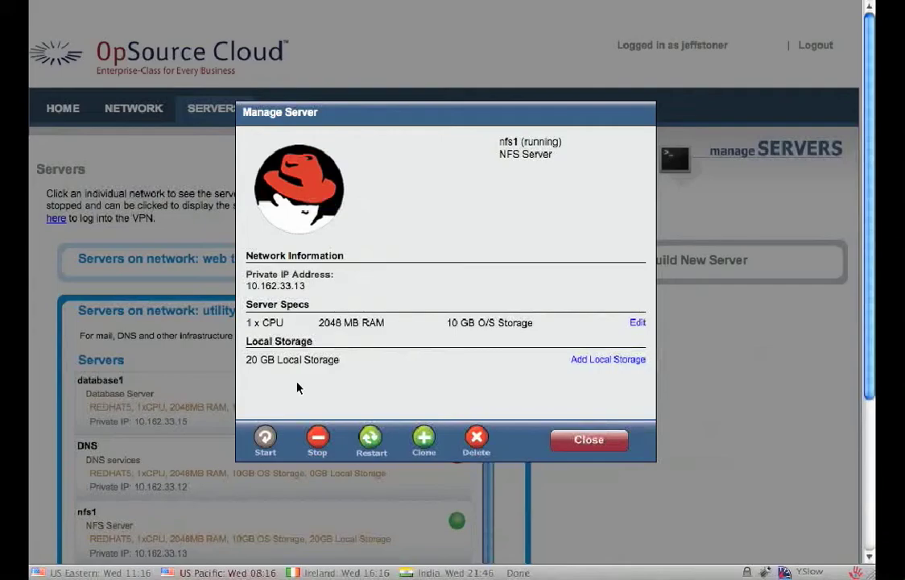
pyautogui.moveTo(271, 379)
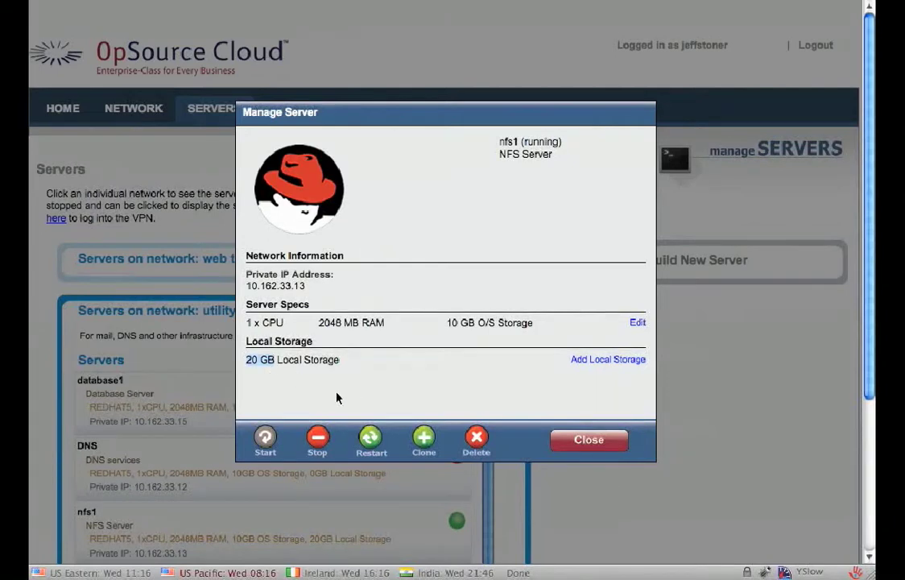
pyautogui.click(589, 440)
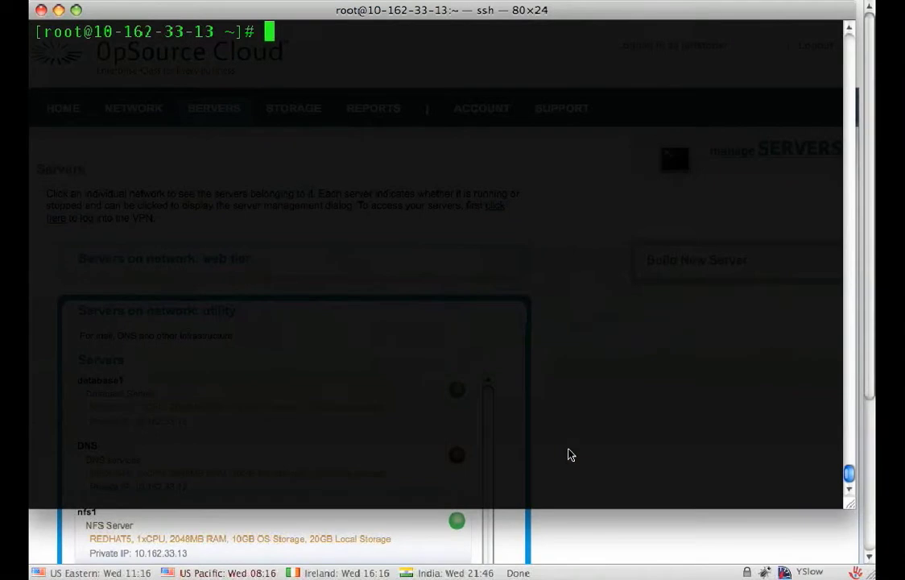
# List disks with fdisk to find the 21.4 GB /dev/sdb and make it a physical volume.
pyautogui.write('fdisk -l')
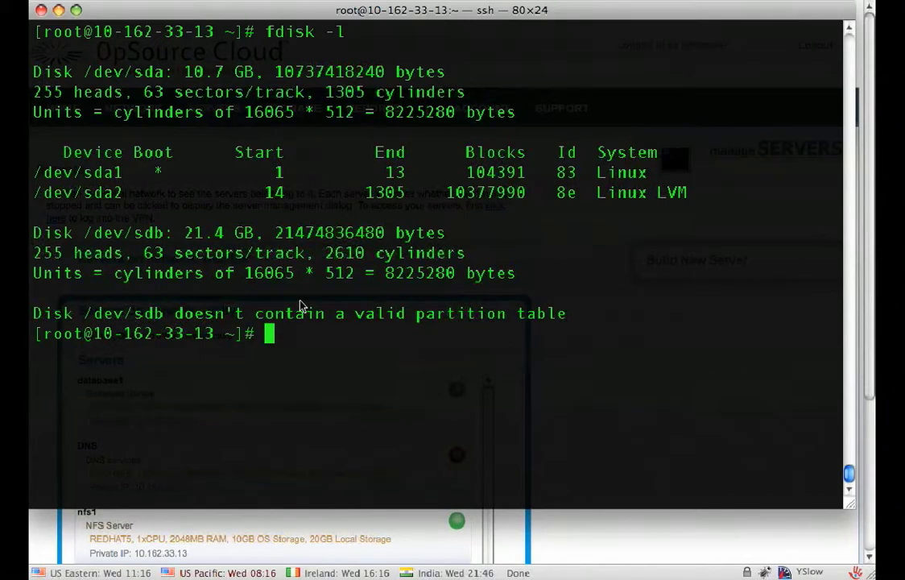
pyautogui.write('pvcreate')
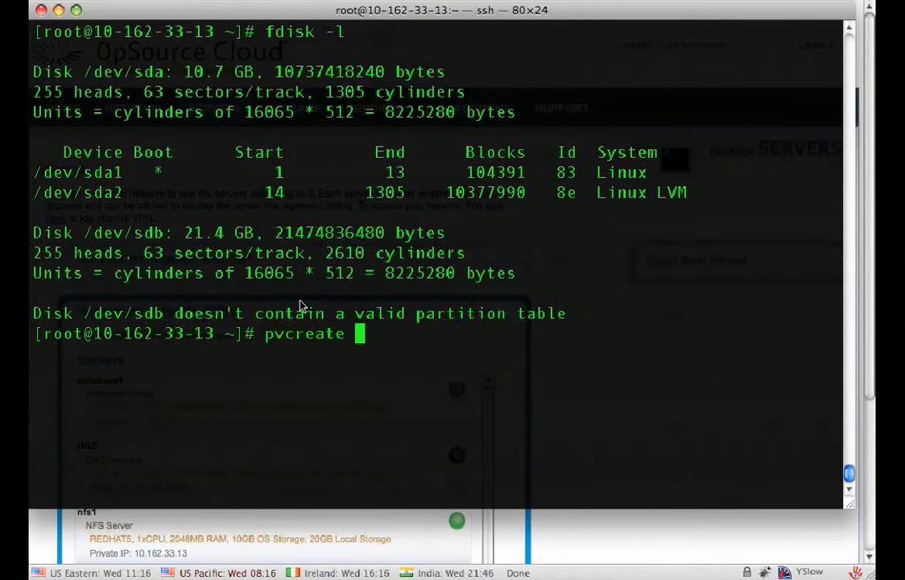
pyautogui.write('/de')
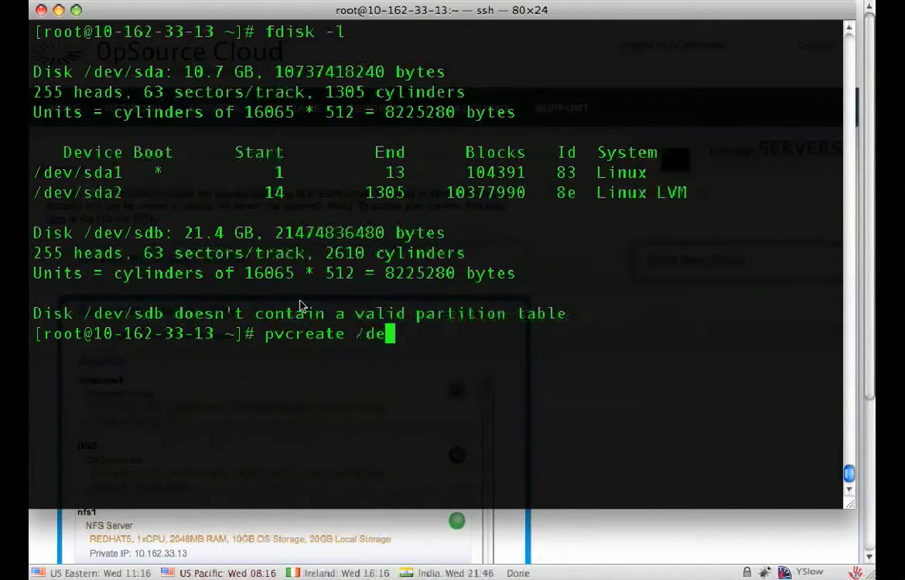
pyautogui.write('v/sdb')
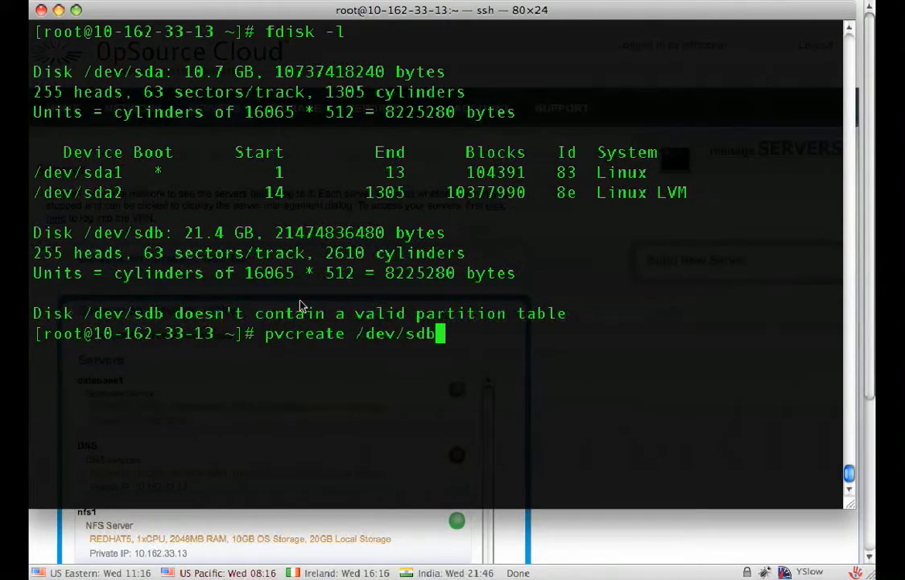
pyautogui.press('Return')
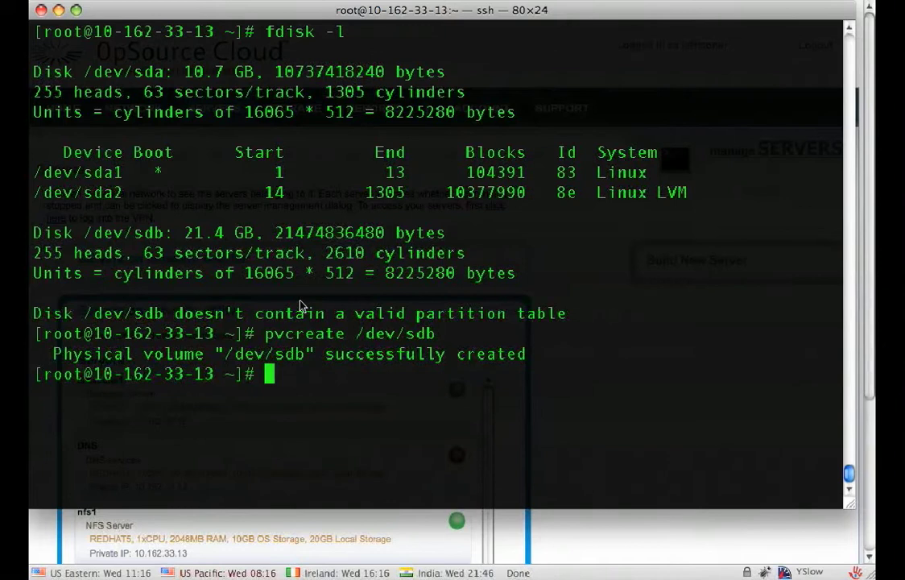
# Create volume group vg02 on /dev/sdb with vgcreate.
pyautogui.write('vgcr')
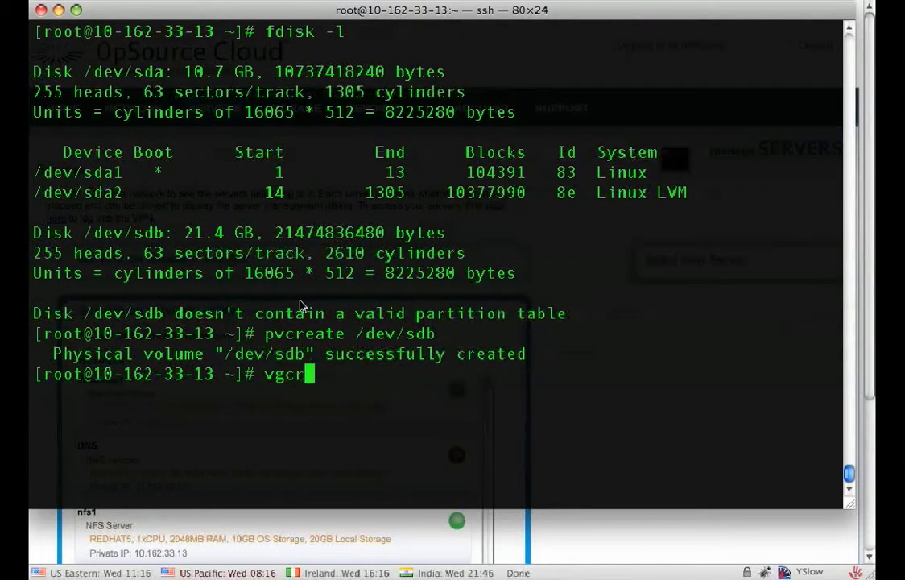
pyautogui.write('eate')
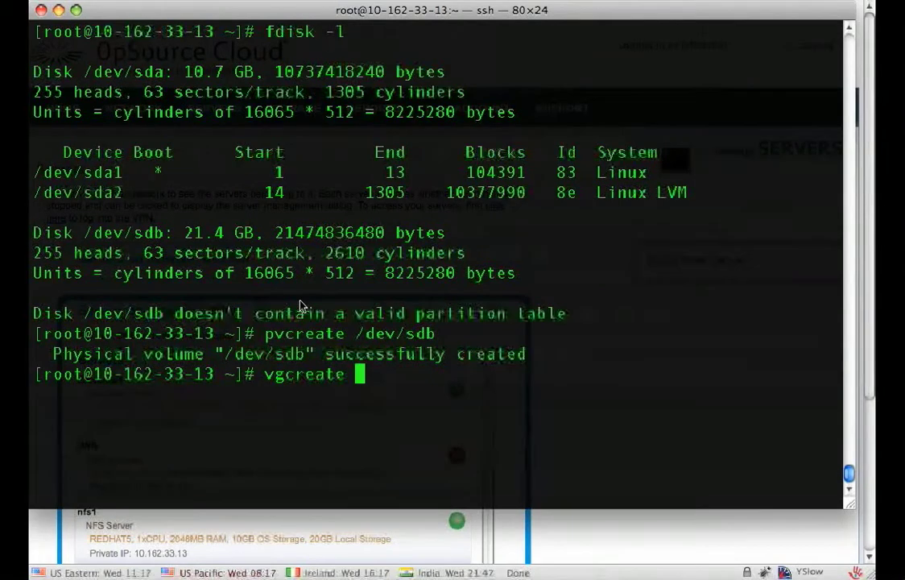
pyautogui.write('vg02')
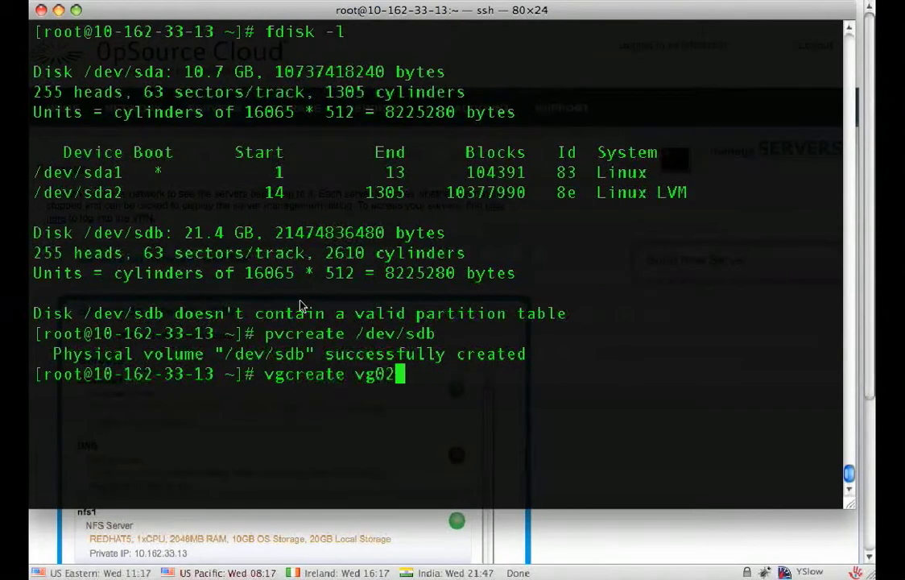
pyautogui.write('/dev/sdb')
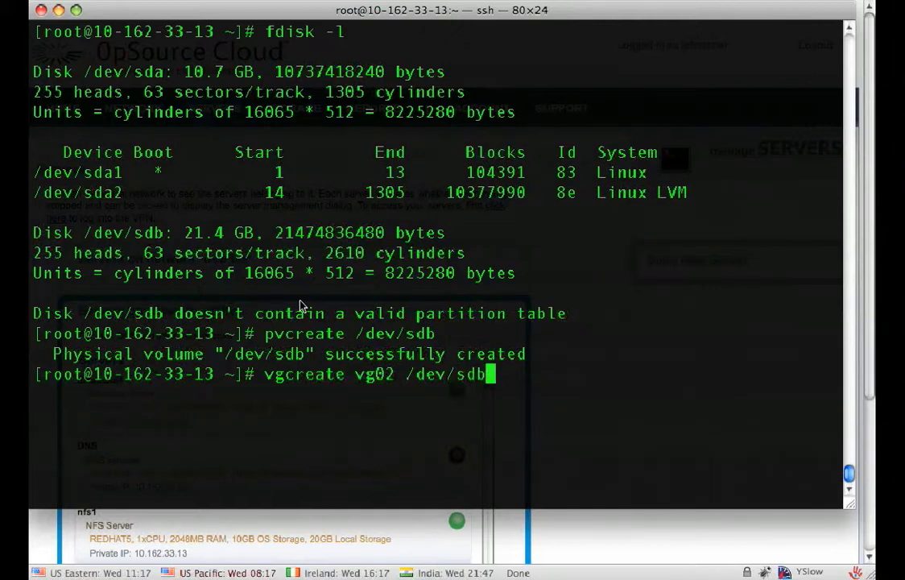
pyautogui.press('Return')
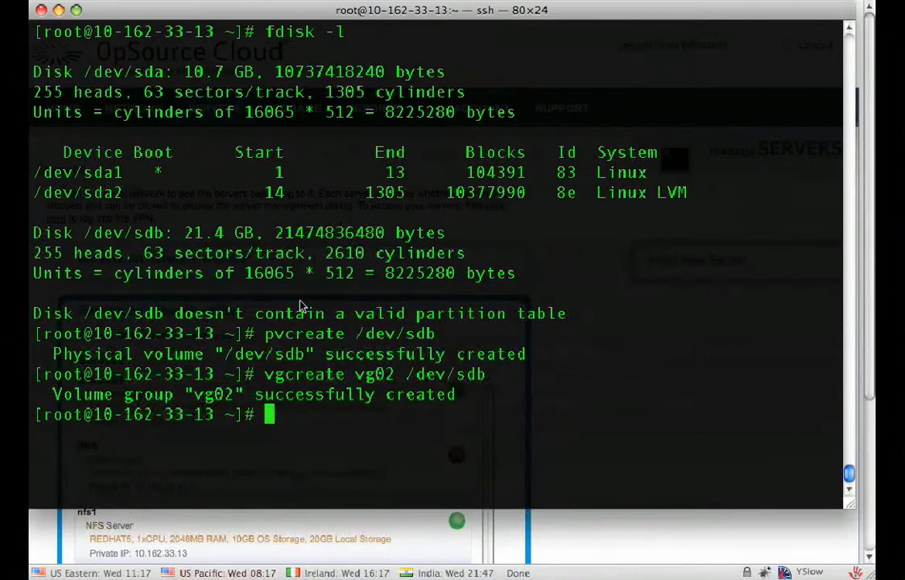
# Create a 15G logical volume named lv02 in vg02 with lvcreate.
pyautogui.write('lvc')
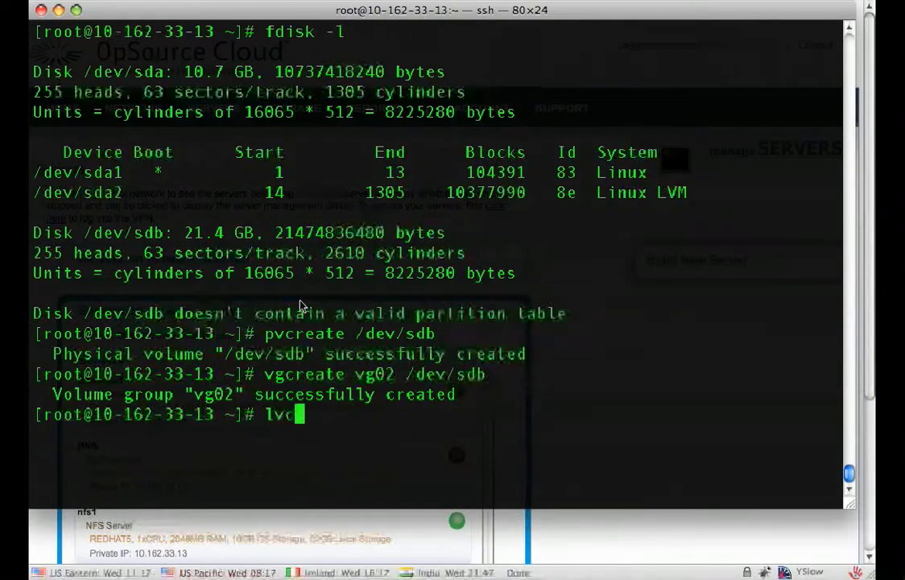
pyautogui.write('reate')
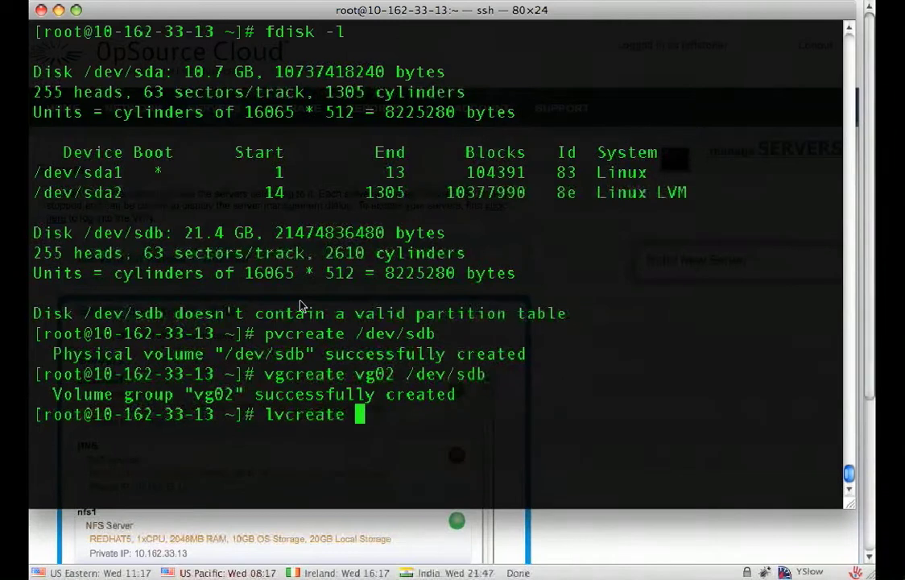
pyautogui.write('--name')
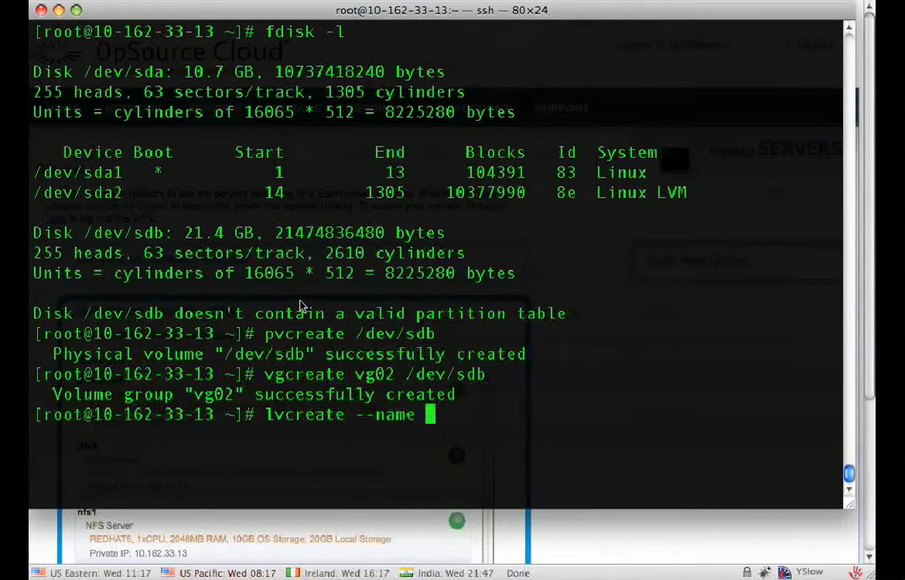
pyautogui.write('lv02')
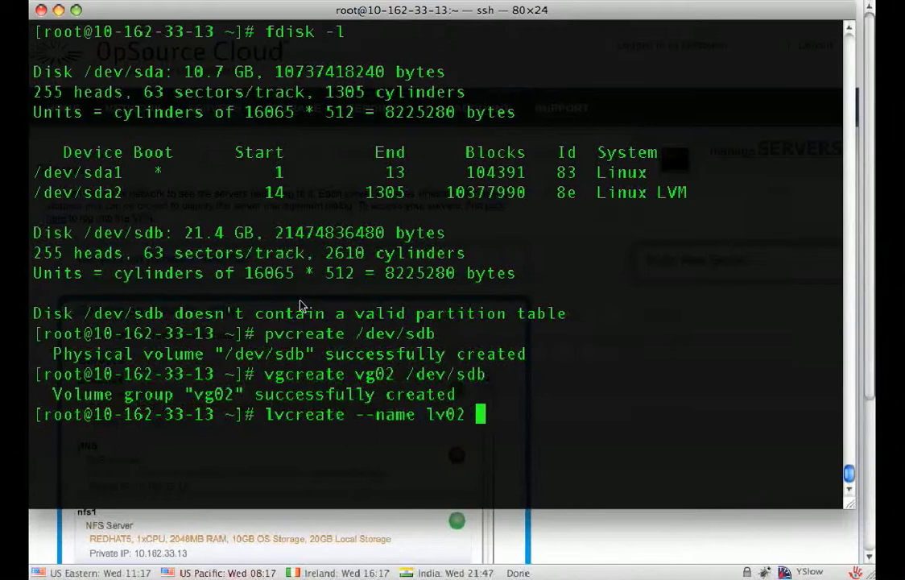
pyautogui.write('--size')
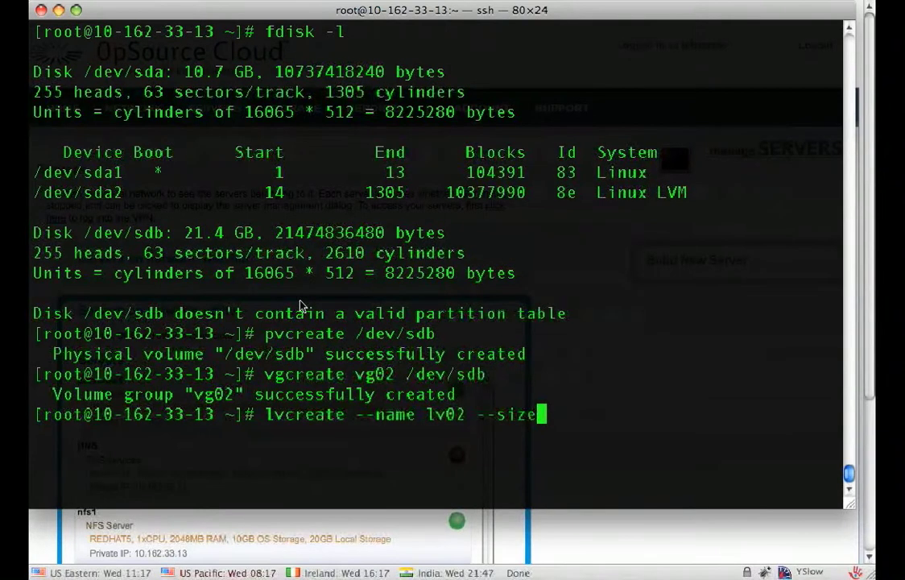
pyautogui.write('15G')
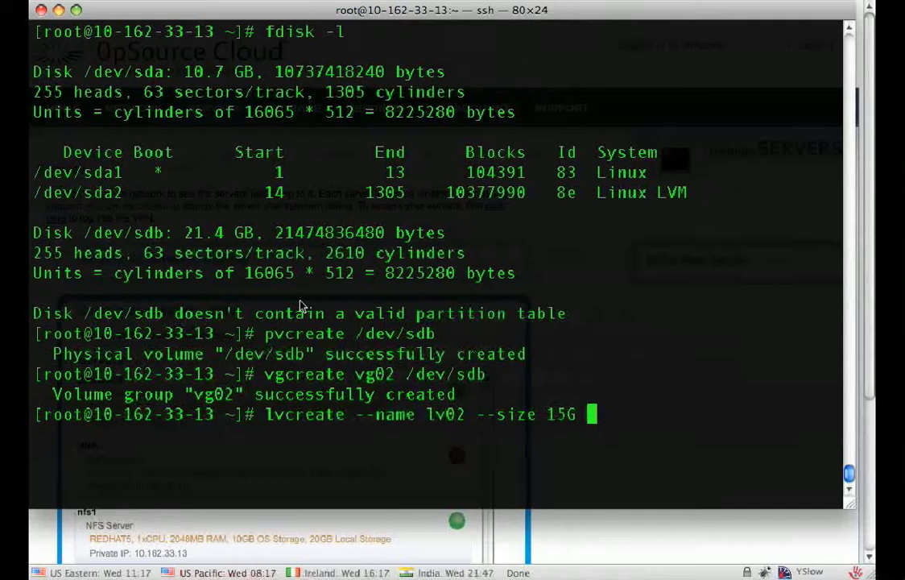
pyautogui.write('vg02')
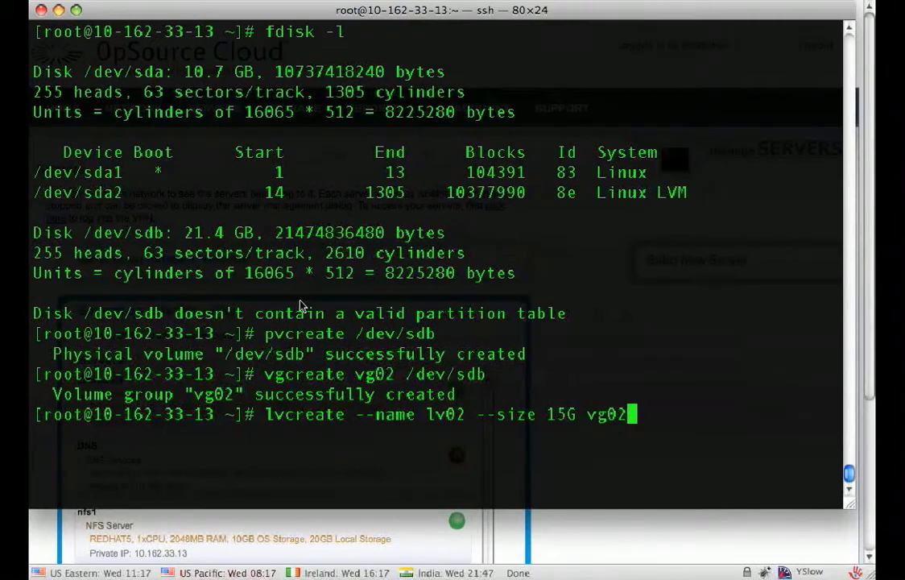
pyautogui.press('Return')
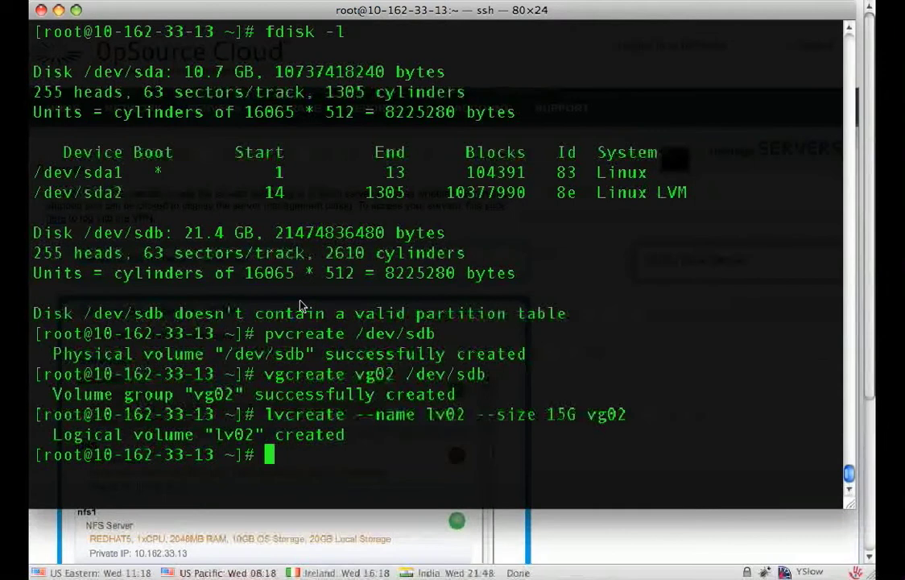
# Create a journaled filesystem on /dev/vg02/lv02 with mke2fs -j.
pyautogui.write('mke2fs')
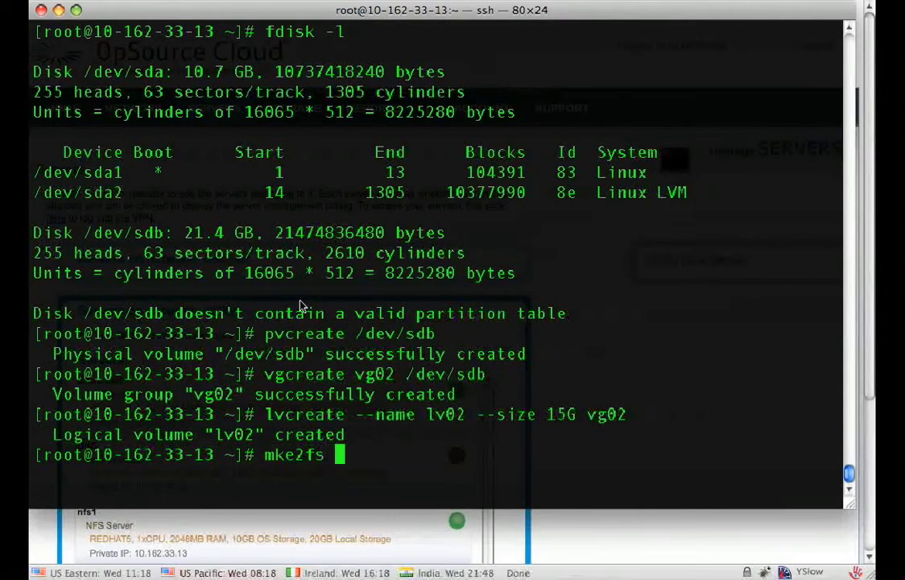
pyautogui.write('-j')
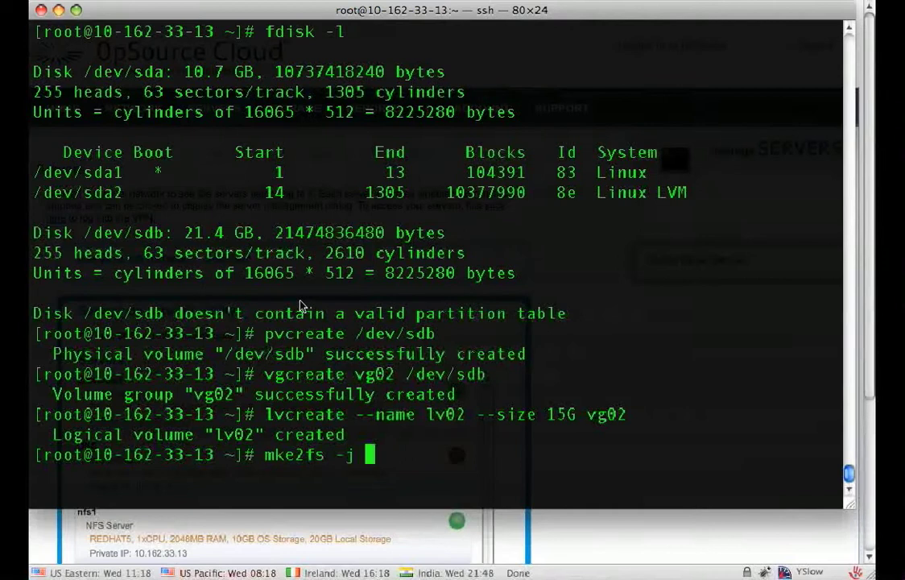
pyautogui.write('/dev')
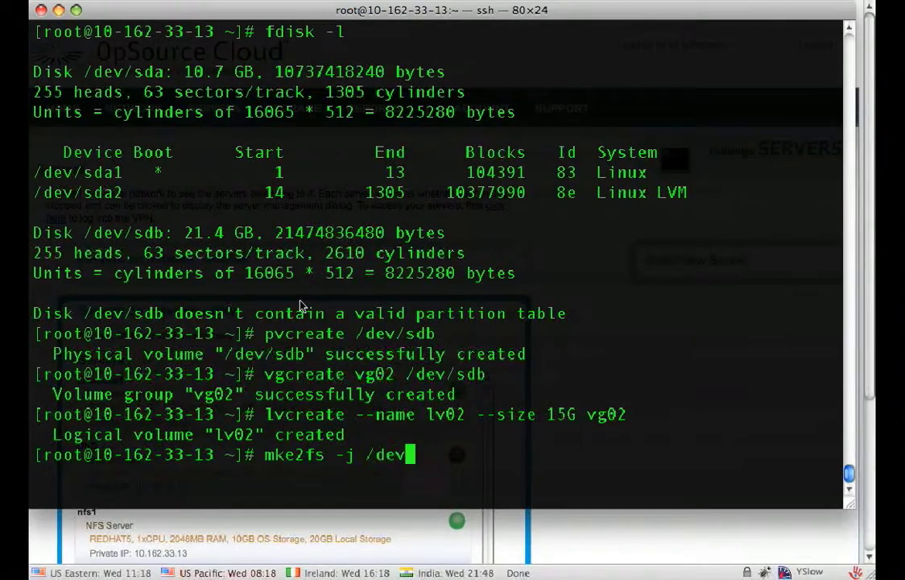
pyautogui.write('vg02/lv')
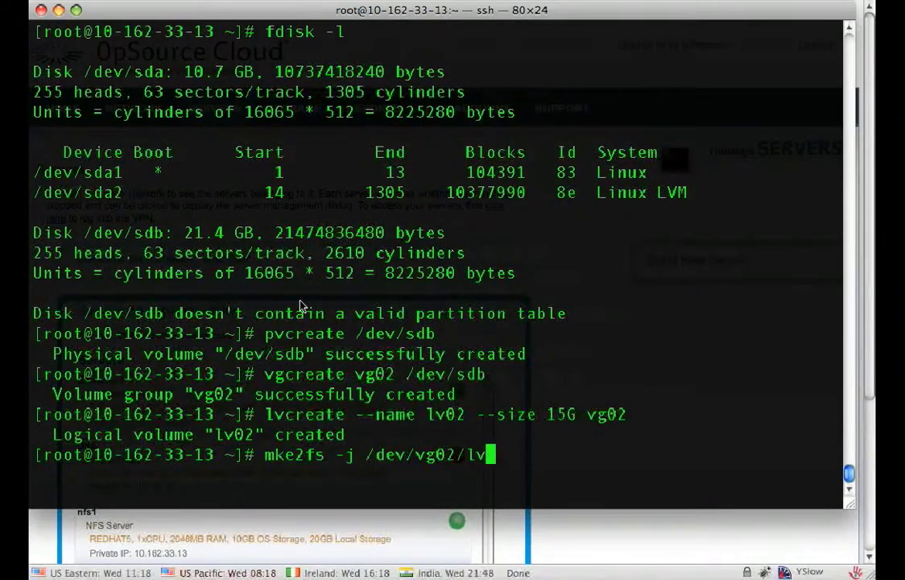
pyautogui.write('2')
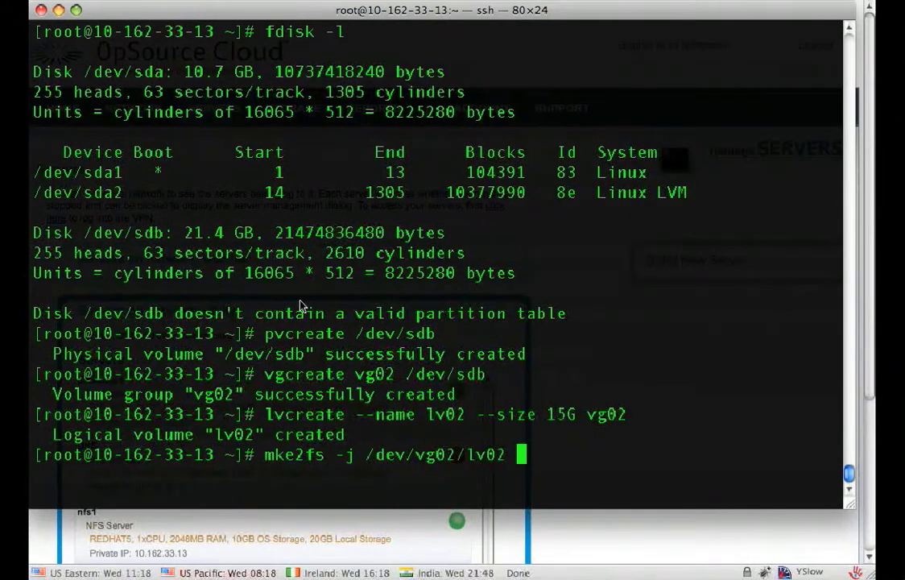
pyautogui.press('Return')
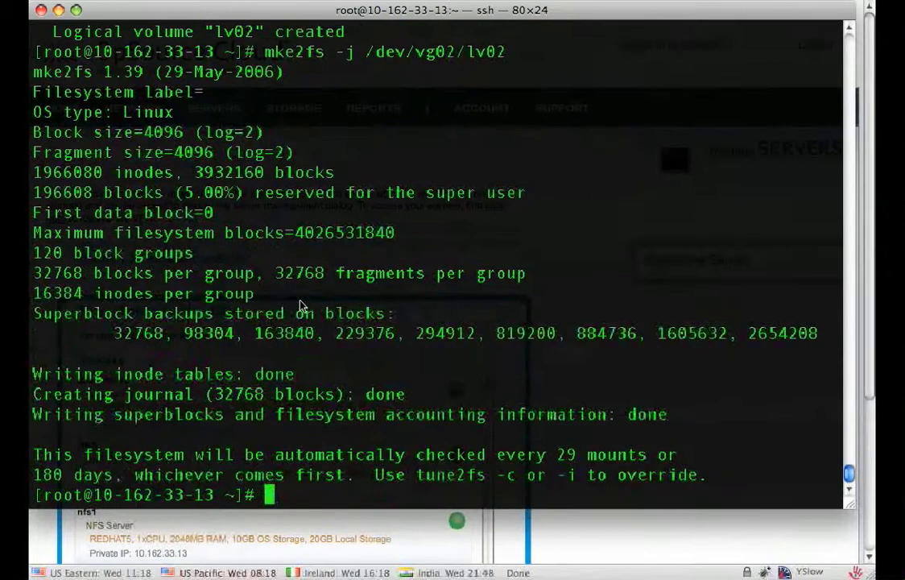
# Create the /space directory and mount /dev/vg02/lv02 on it.
pyautogui.write('mkdir /space')
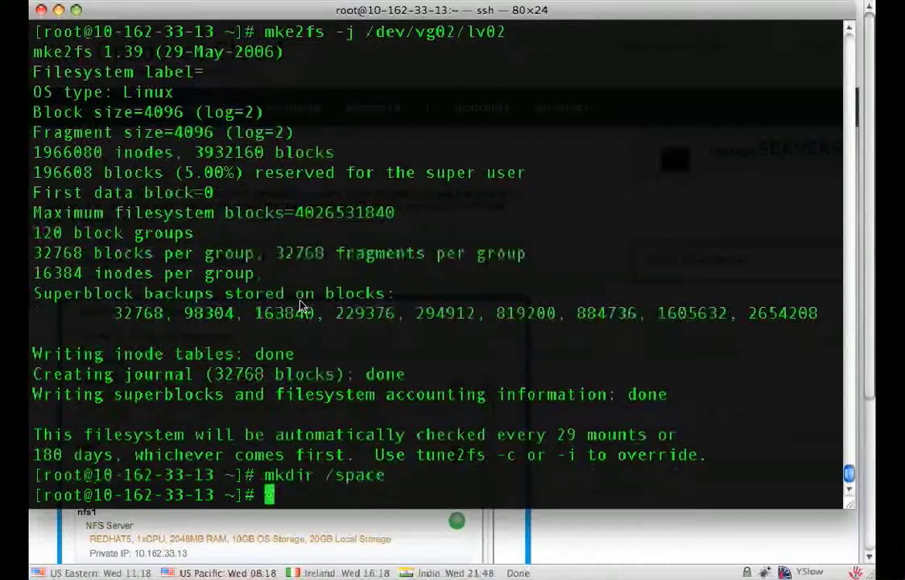
pyautogui.write('mount /')
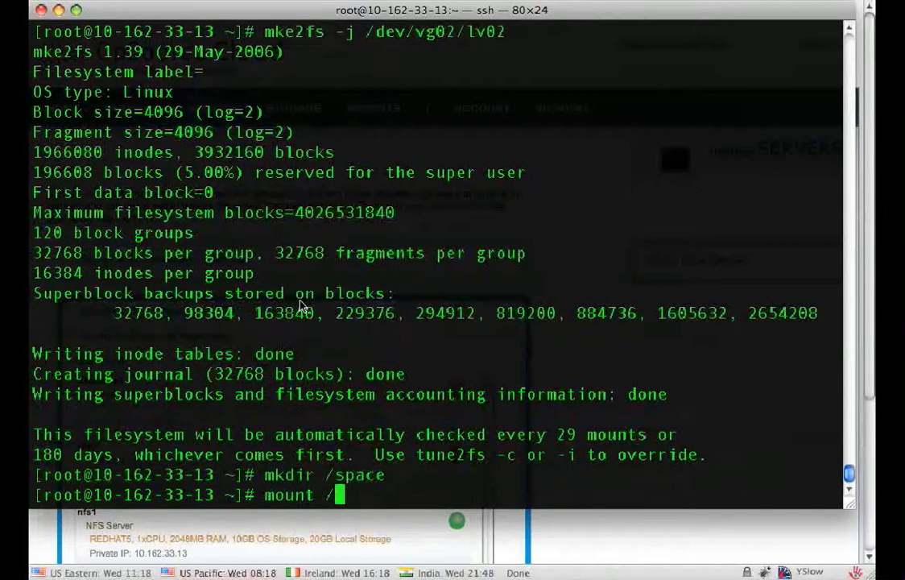
pyautogui.write('dev/vg02/lv02 /space')
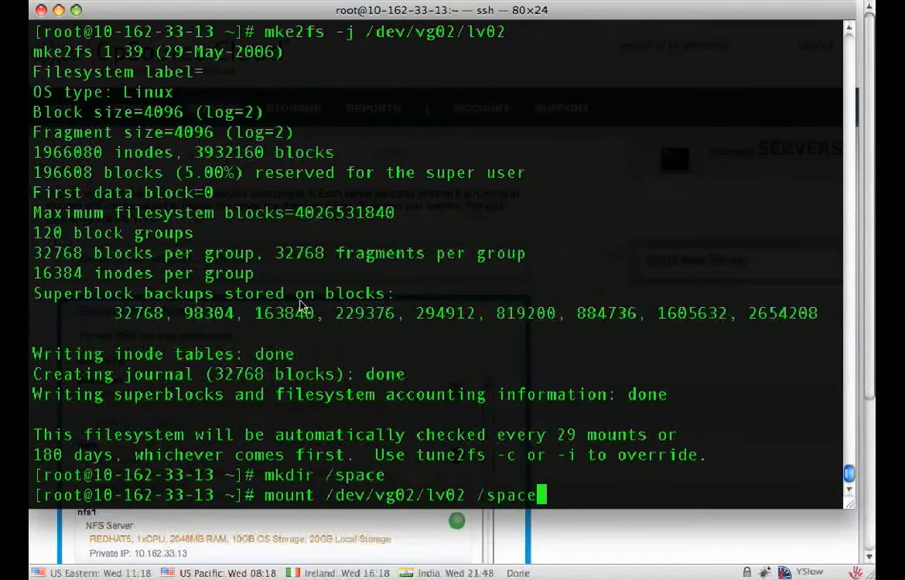
pyautogui.press('Return')
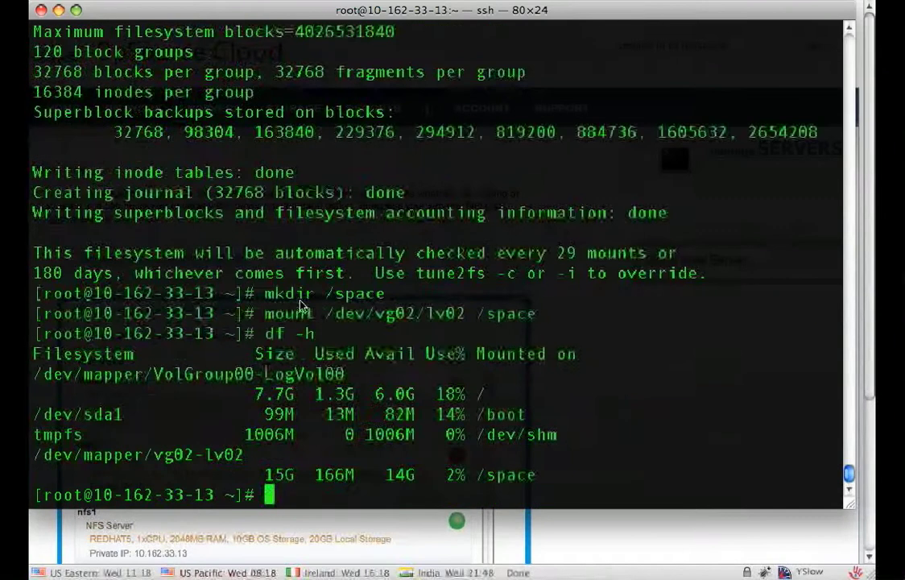
pyautogui.moveTo(30, 462)
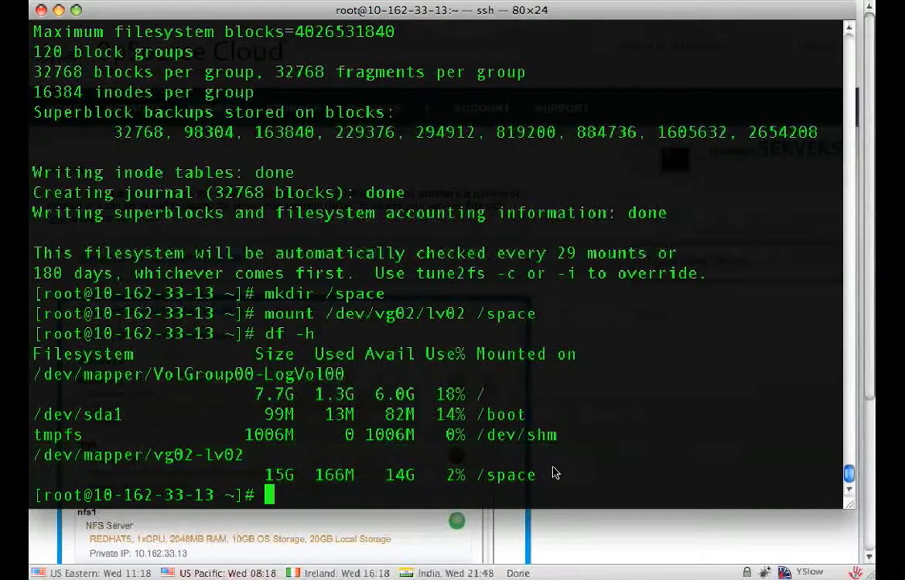
pyautogui.write('vi /etc/fstab')
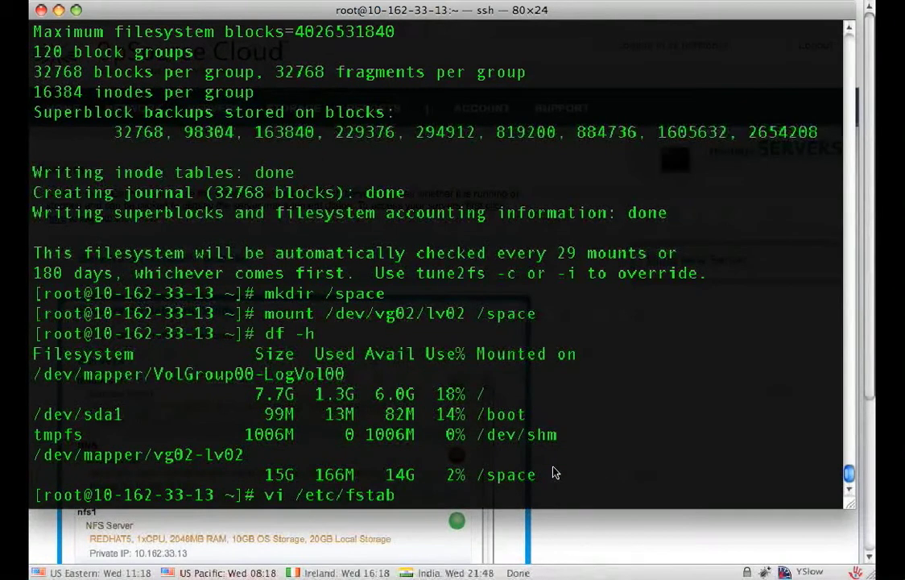
# Add the line '/dev/vg02/lv02 /space ext3 defaults 1 2' to /etc/fstab in vi.
pyautogui.press('Return')
pyautogui.write('/')
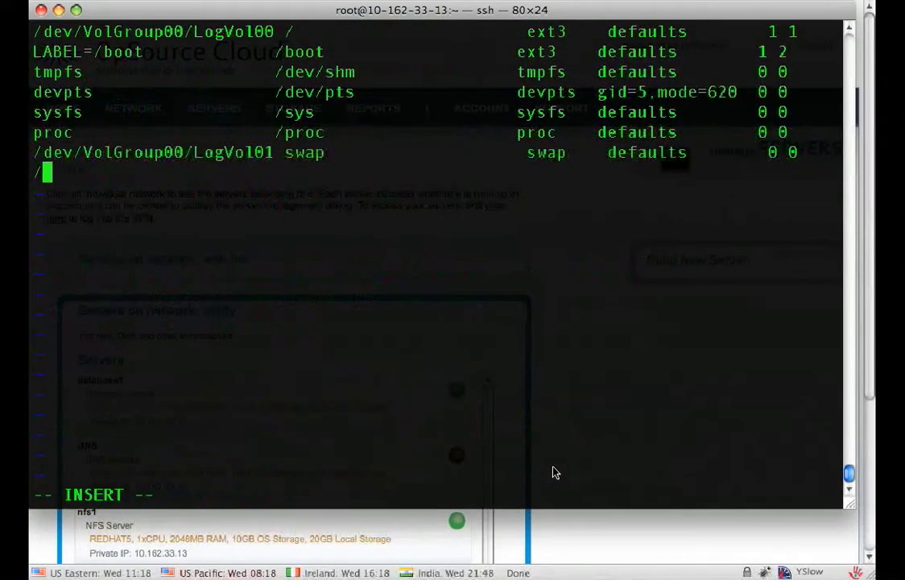
pyautogui.write('dev/vg02')
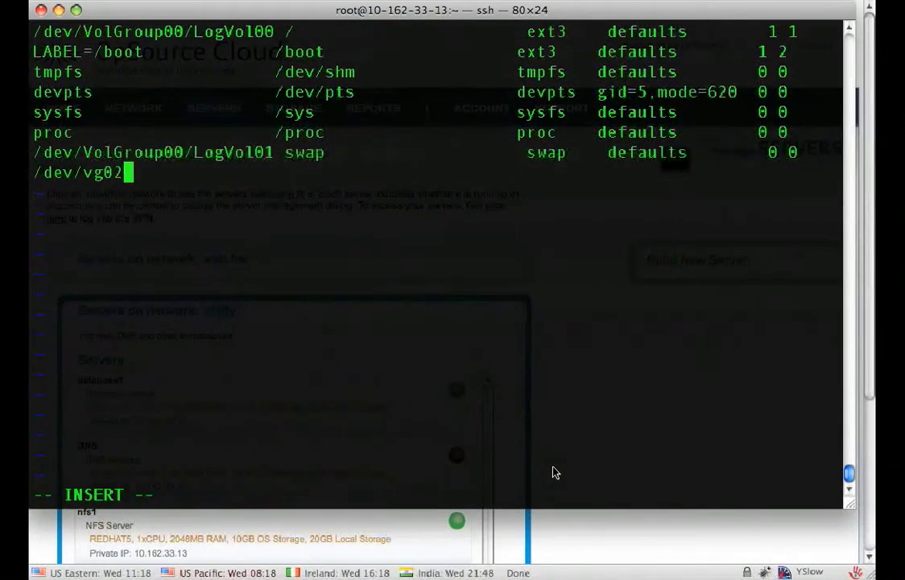
pyautogui.write('/lv02')
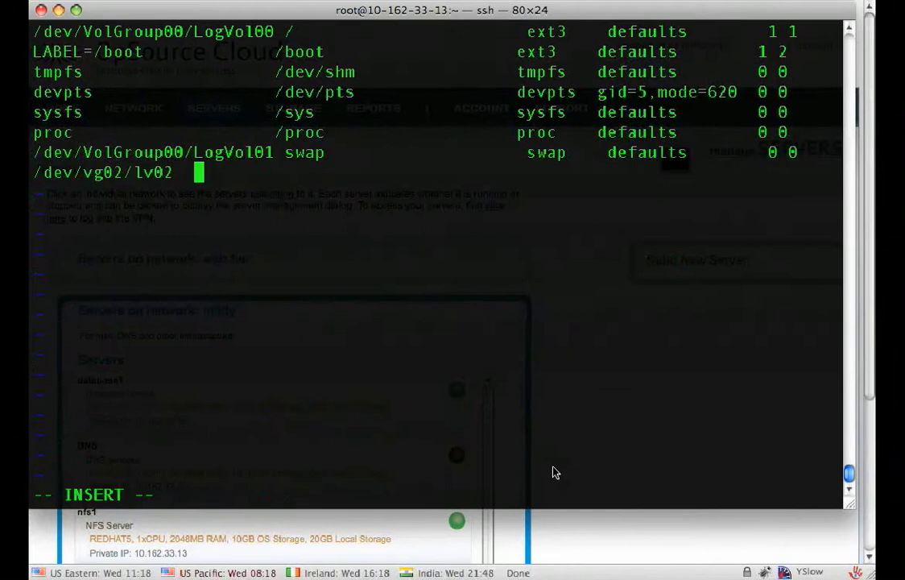
pyautogui.write('/sp')
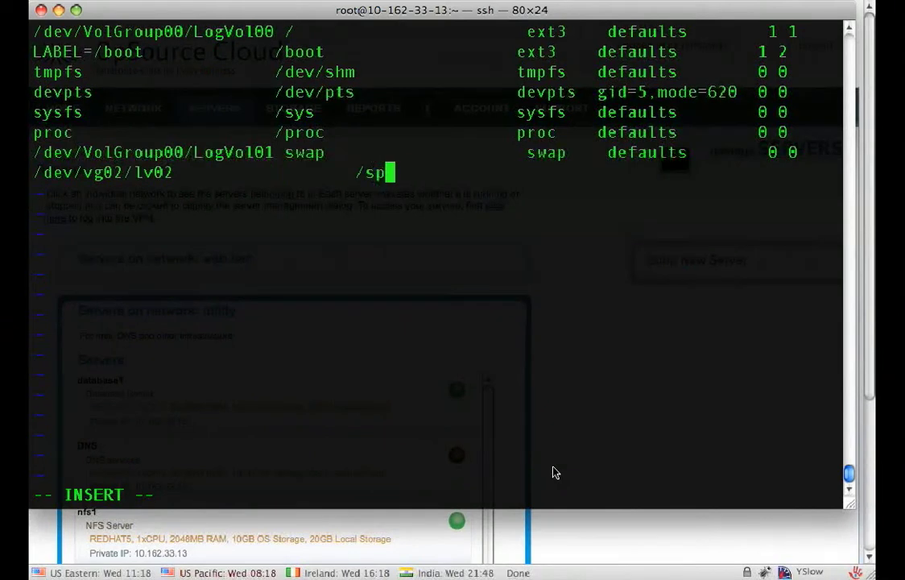
pyautogui.write('ace')
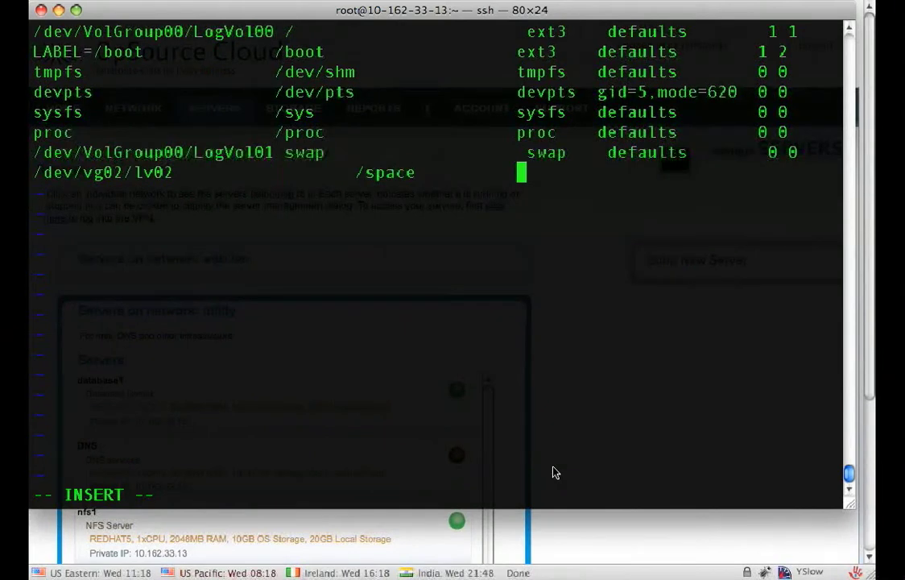
pyautogui.write('ext3')
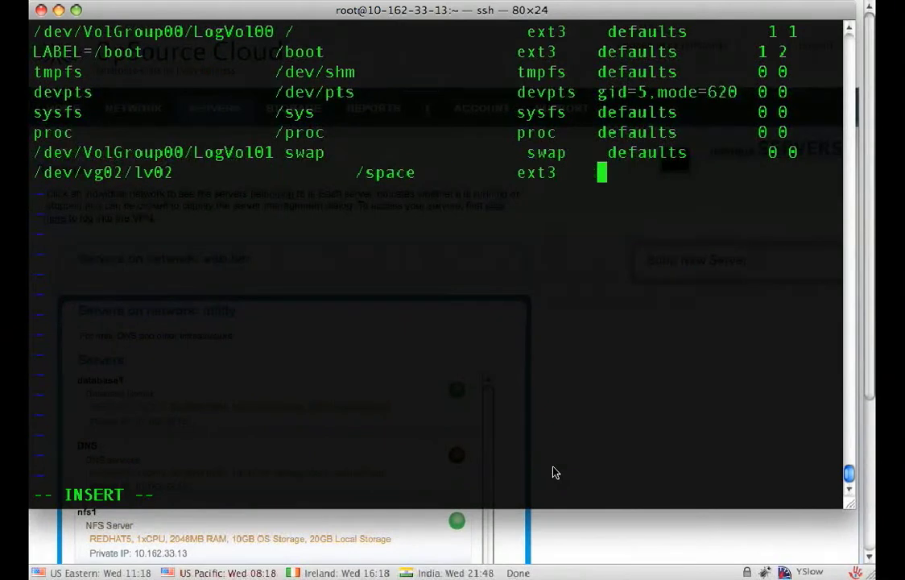
pyautogui.write('defaults')
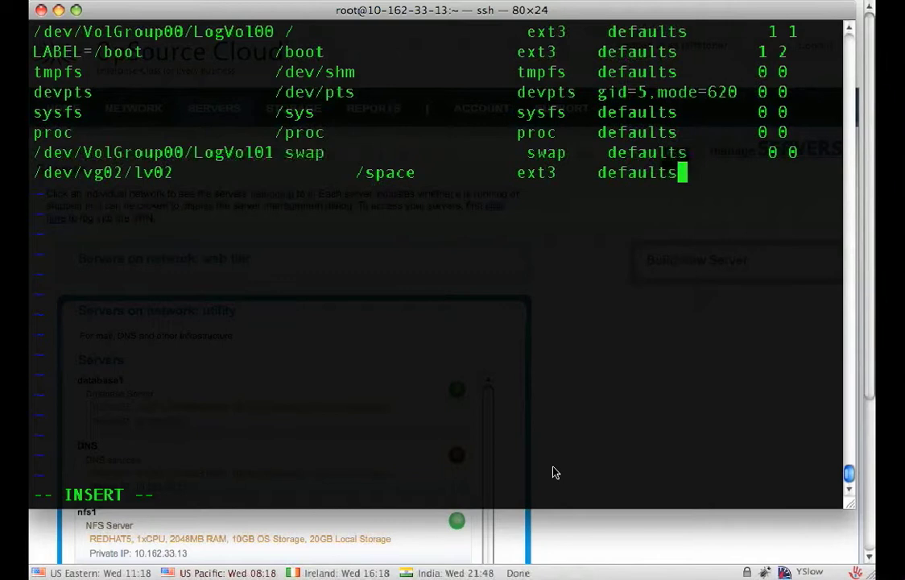
pyautogui.write('1 2')
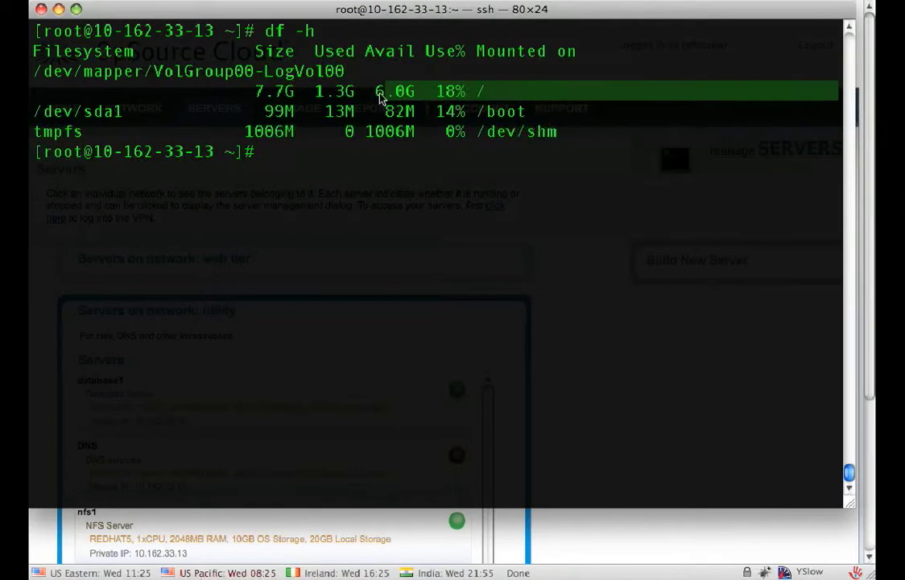
pyautogui.moveTo(588, 96)
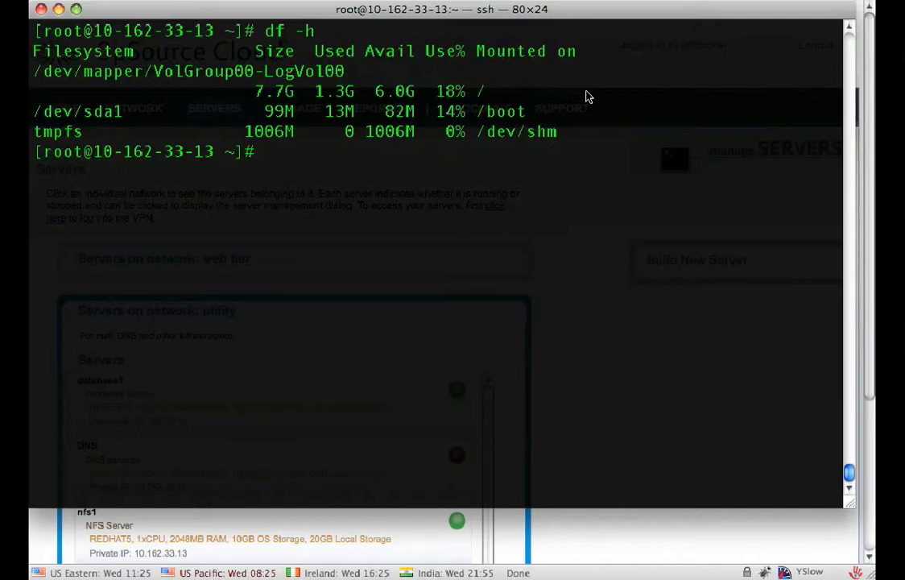
# Run pvcreate on /dev/sdb again to make it a physical volume.
pyautogui.write('pv')
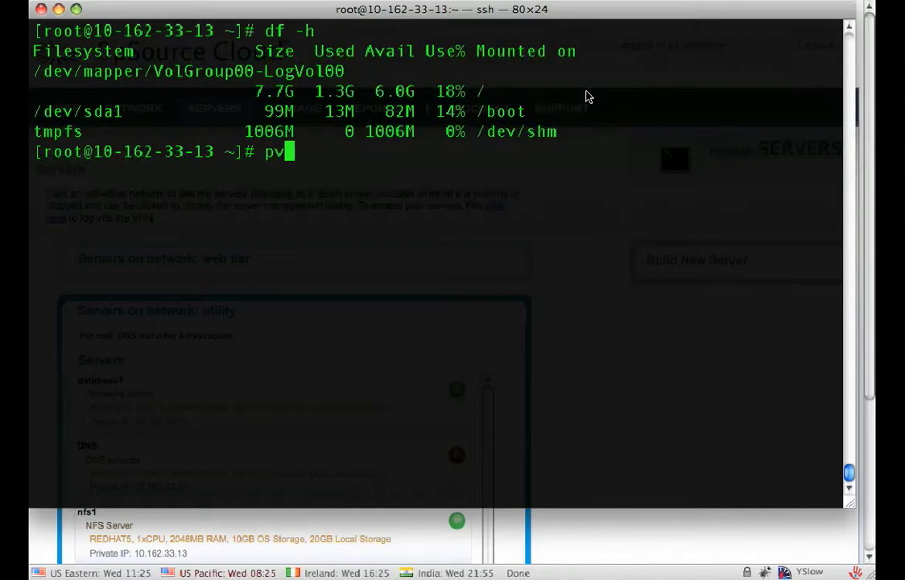
pyautogui.write('create /dev/sdb')
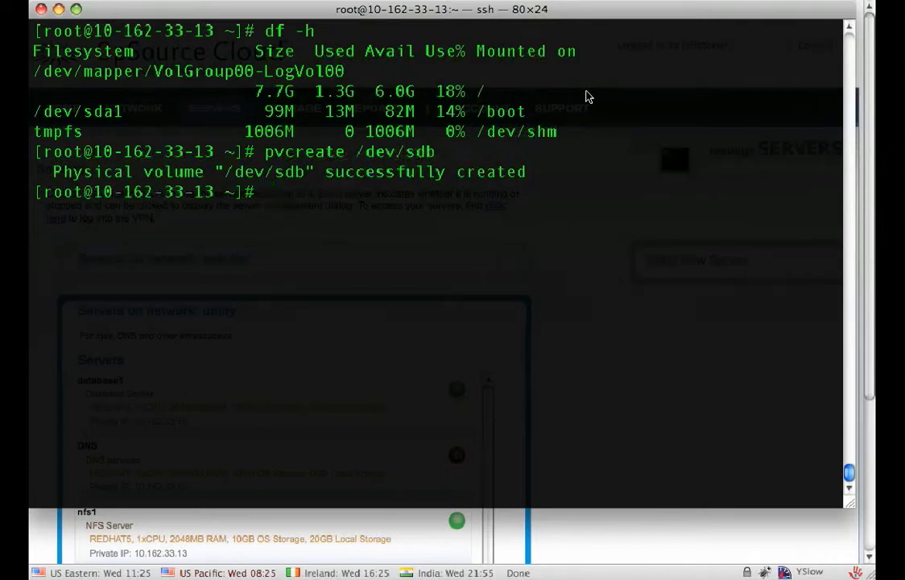
# Inspect VolGroup00, extend it with /dev/sdb via vgextend, and display it again.
pyautogui.write('vgdis')
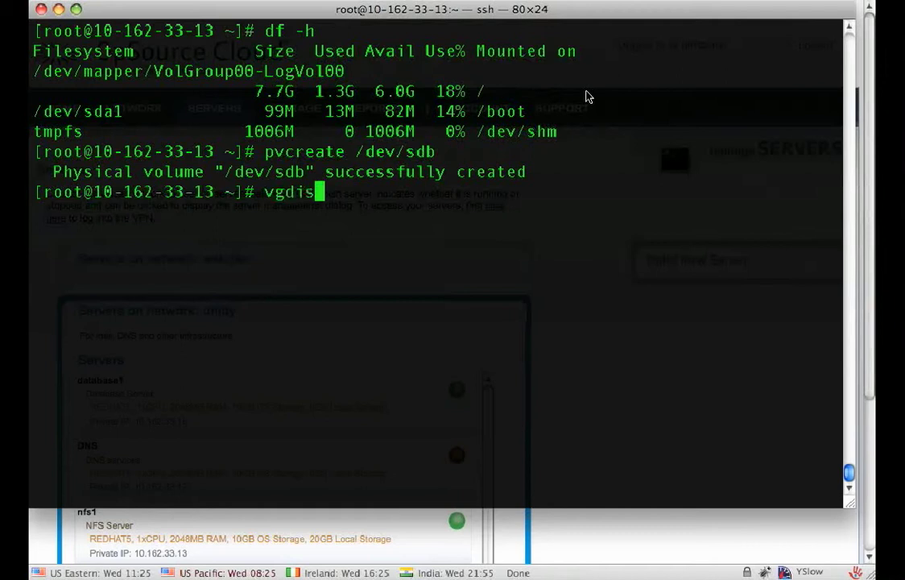
pyautogui.press('Return')
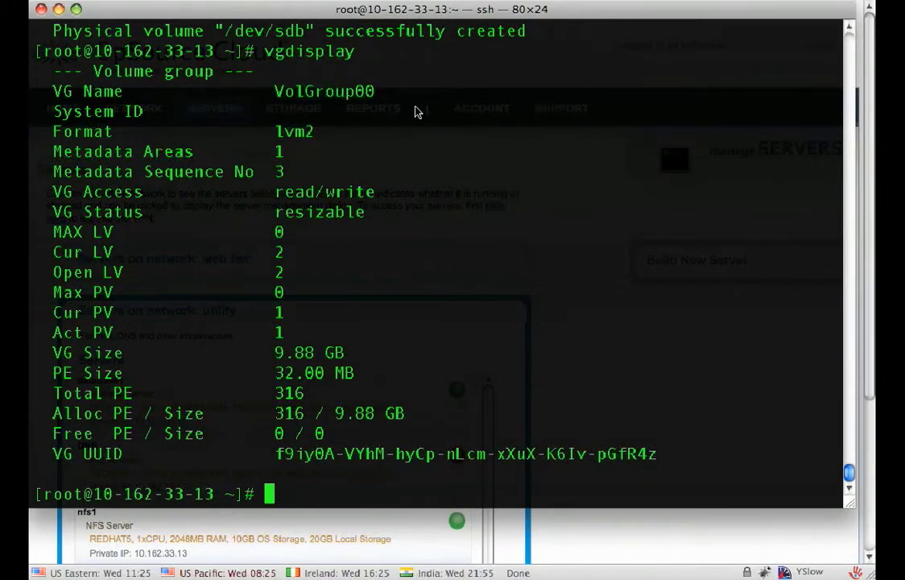
pyautogui.write('v')
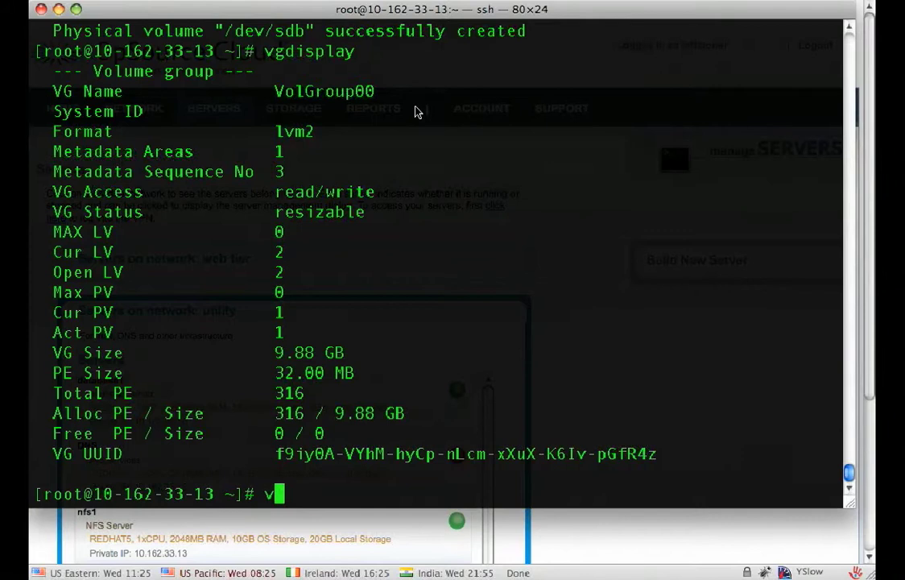
pyautogui.write('gextend')
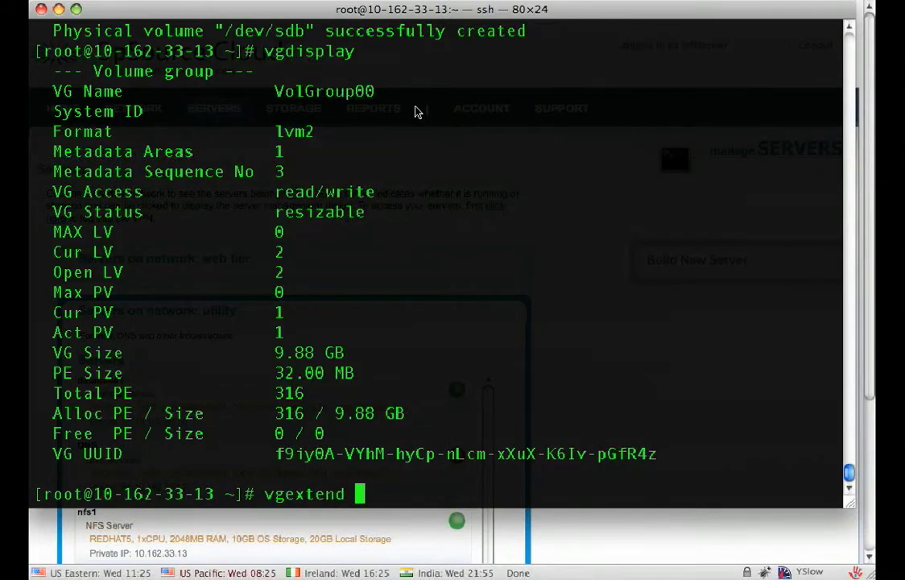
pyautogui.write('Vol')
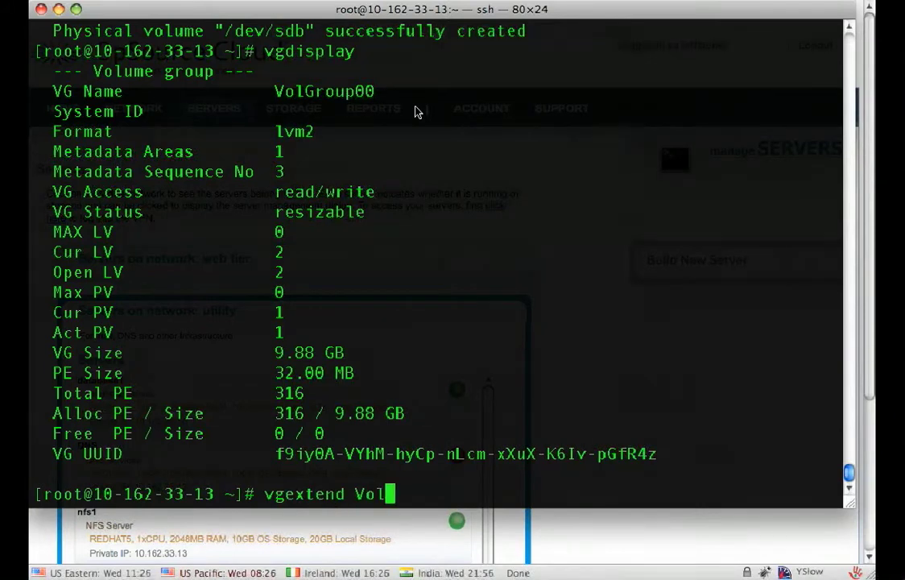
pyautogui.write('Group00')
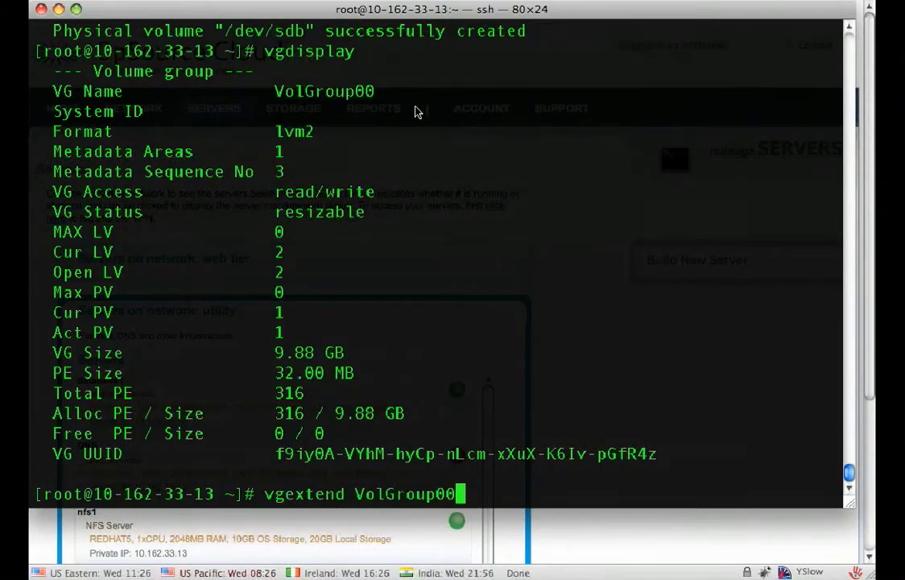
pyautogui.write('/dev/s')
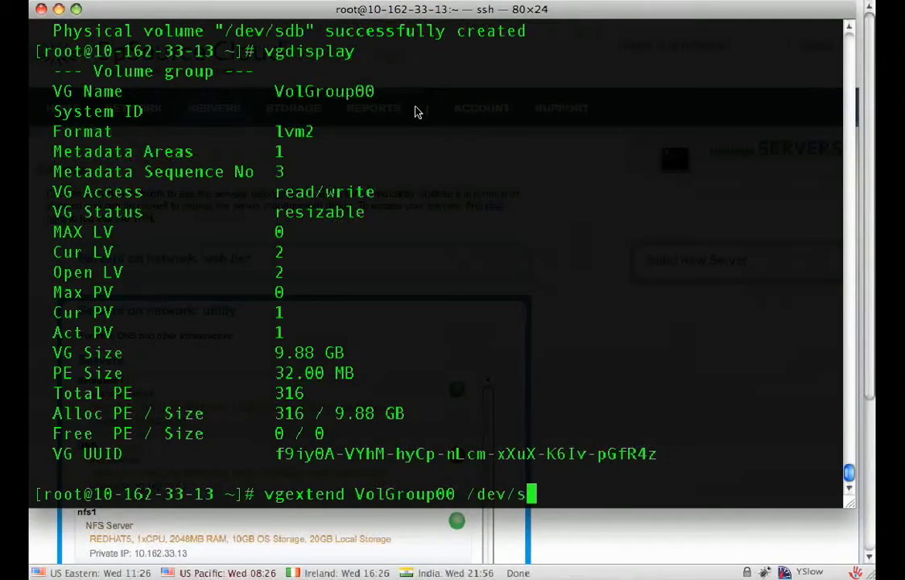
pyautogui.write('db')
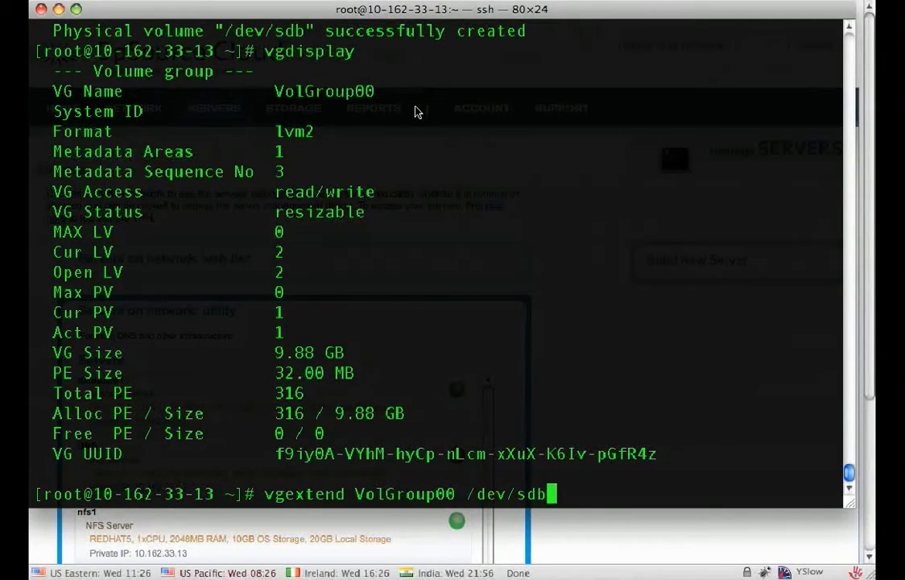
pyautogui.press('Return')
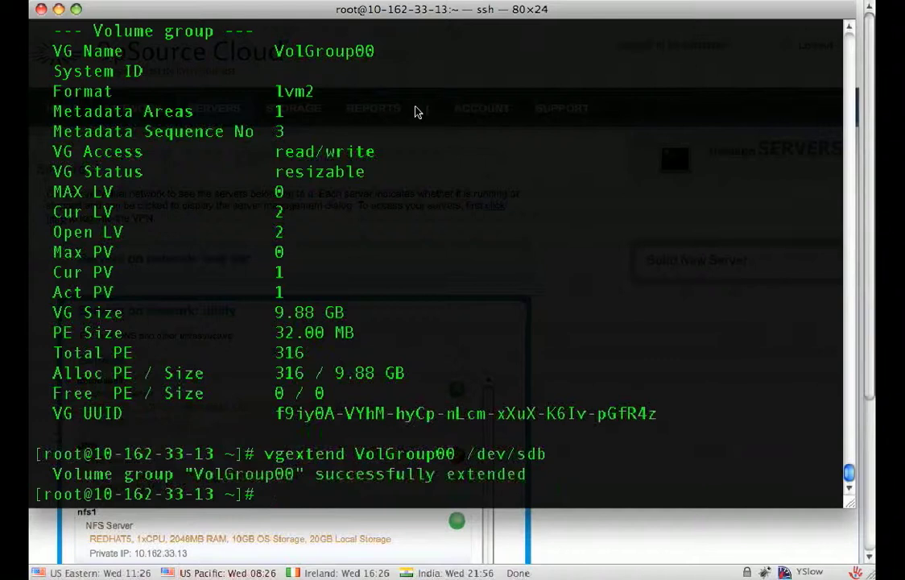
pyautogui.write('vgdisplay')
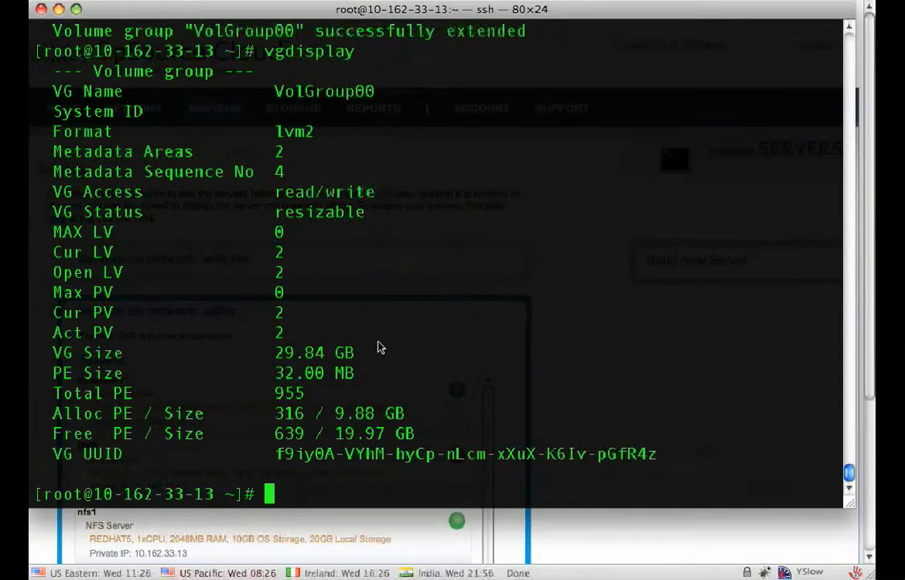
# List all logical volumes with lvdisplay and scroll to find LogVol00's path.
pyautogui.write('lvdis')
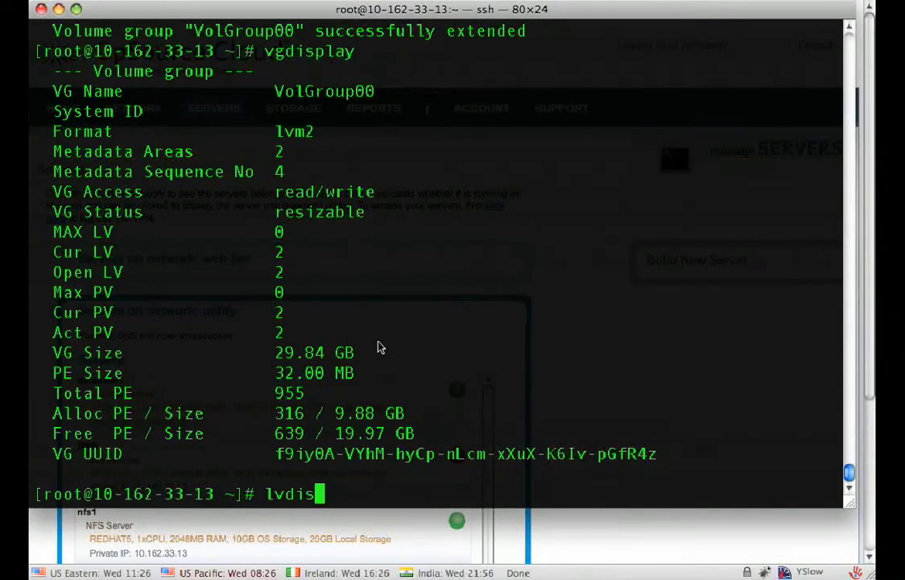
pyautogui.press('Return')
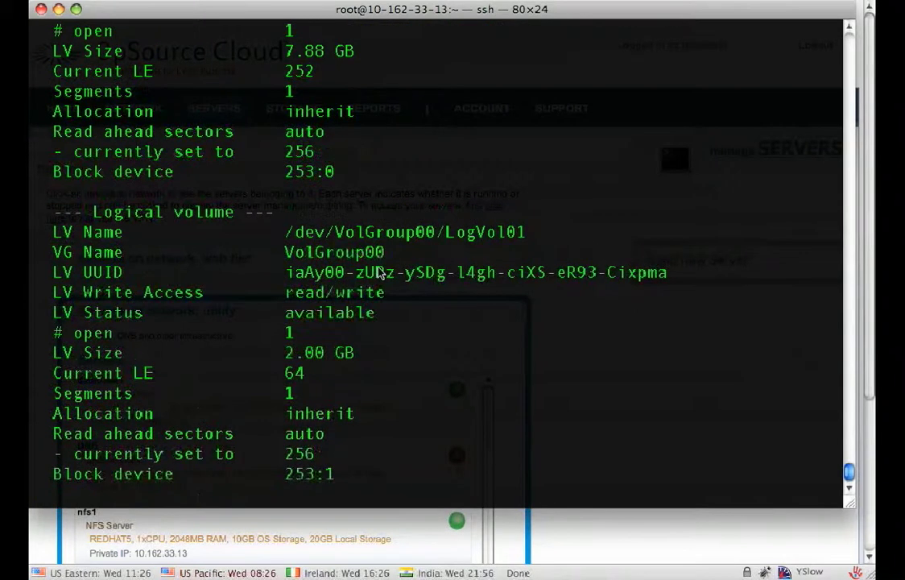
pyautogui.scroll(3)
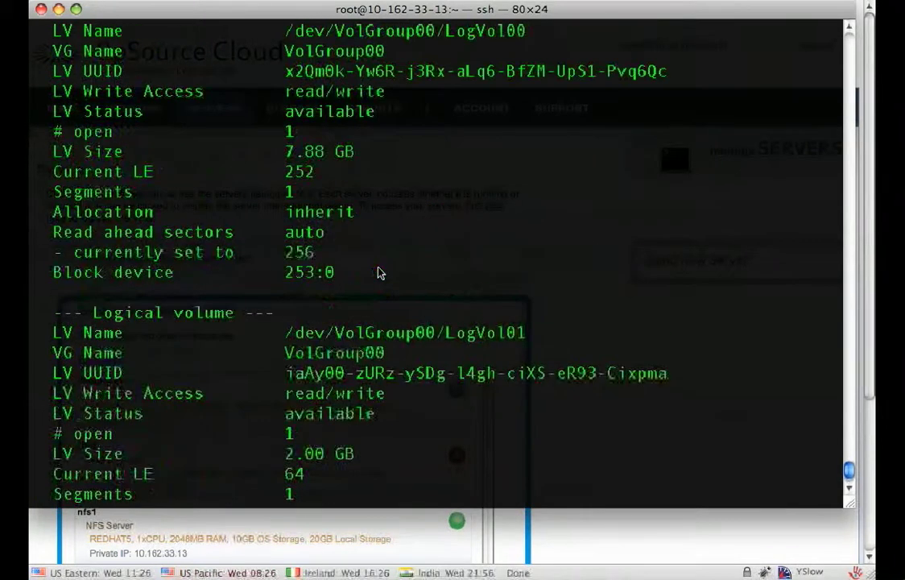
pyautogui.scroll(3)
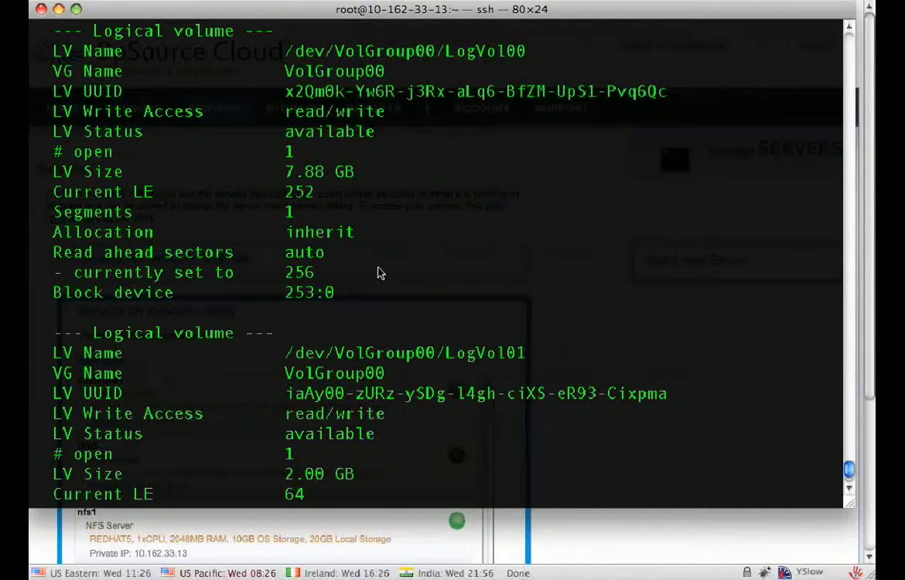
pyautogui.moveTo(369, 88)
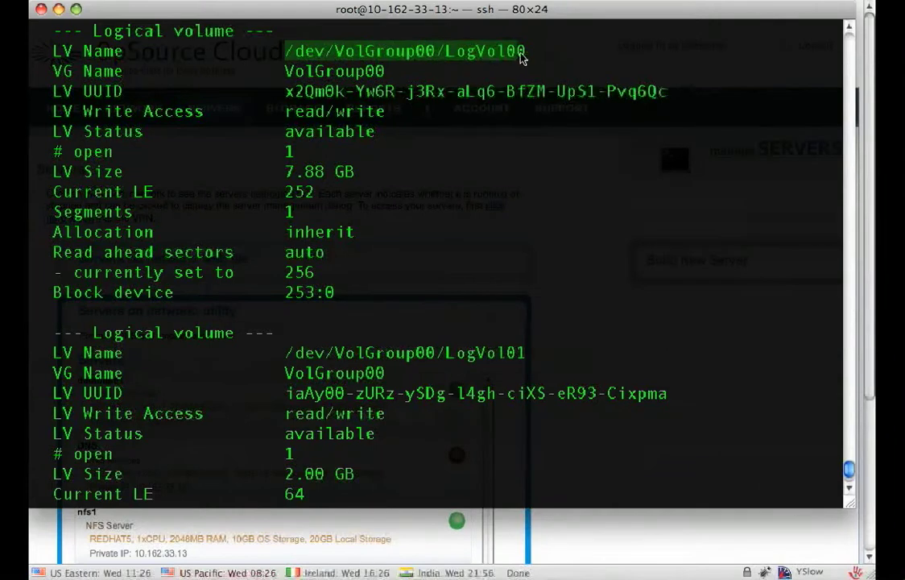
pyautogui.scroll(-3)
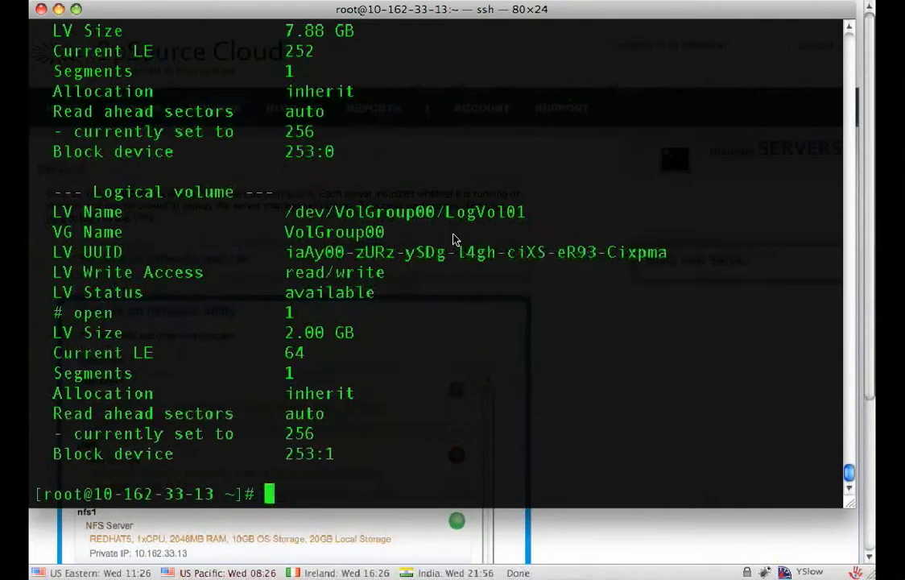
# Grow /dev/VolGroup00/LogVol00 by 10G with lvextend.
pyautogui.write('lvexte')
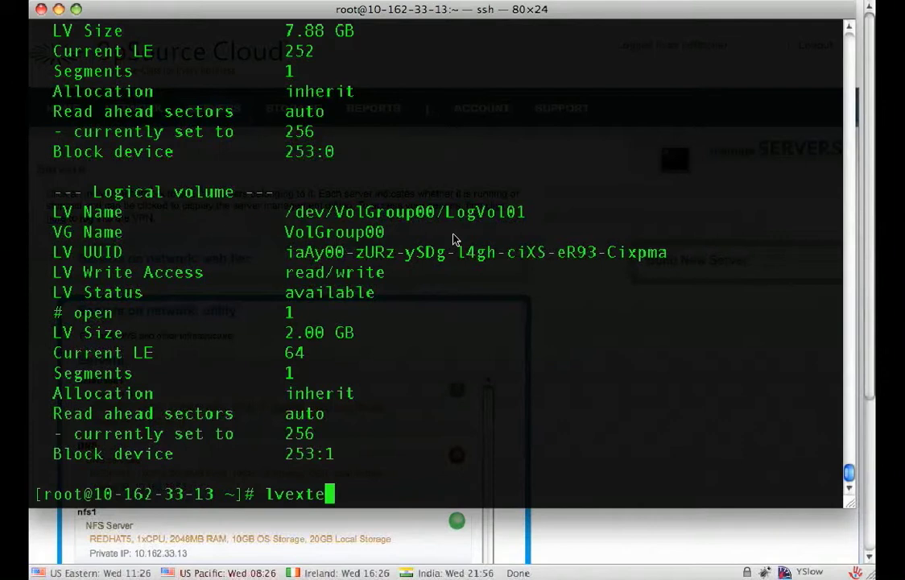
pyautogui.write('nd --size')
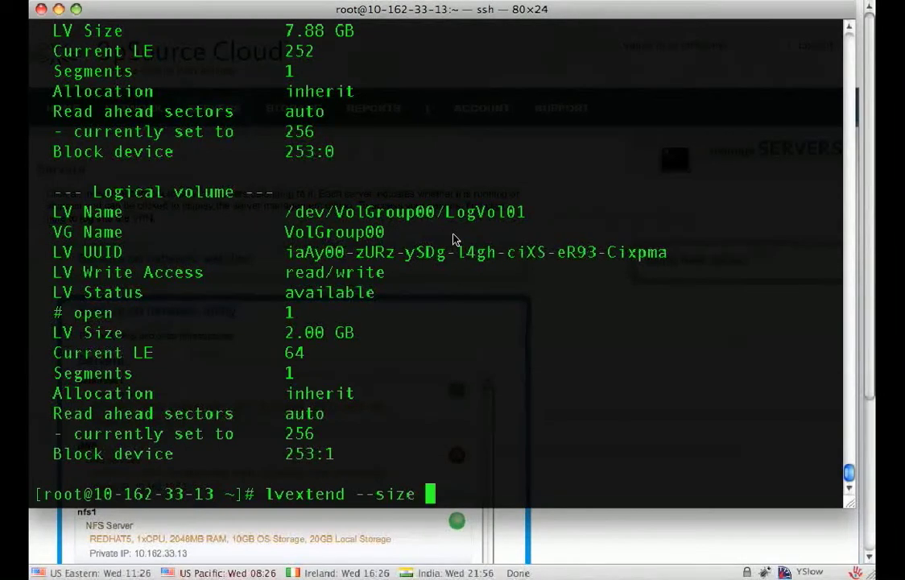
pyautogui.write('+')
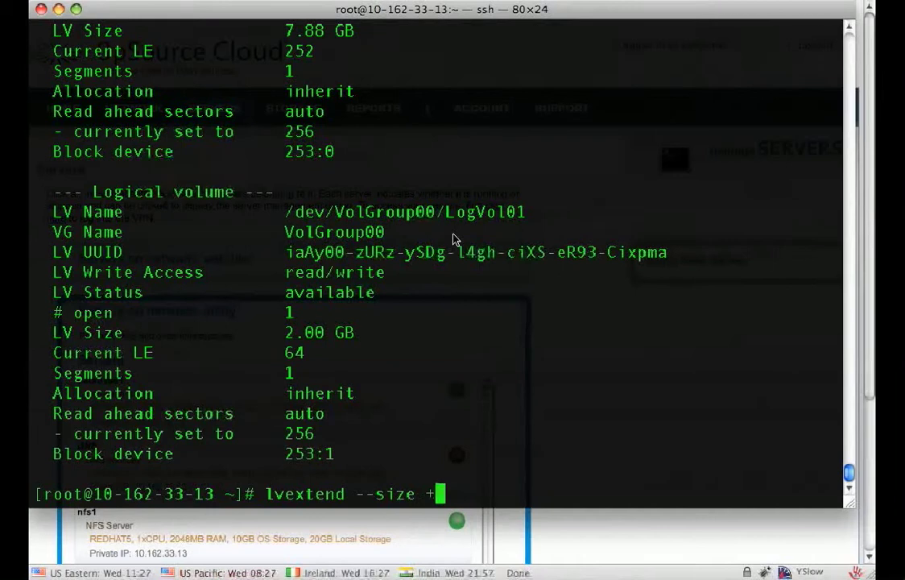
pyautogui.write('0G /dev/VolGroup00/')
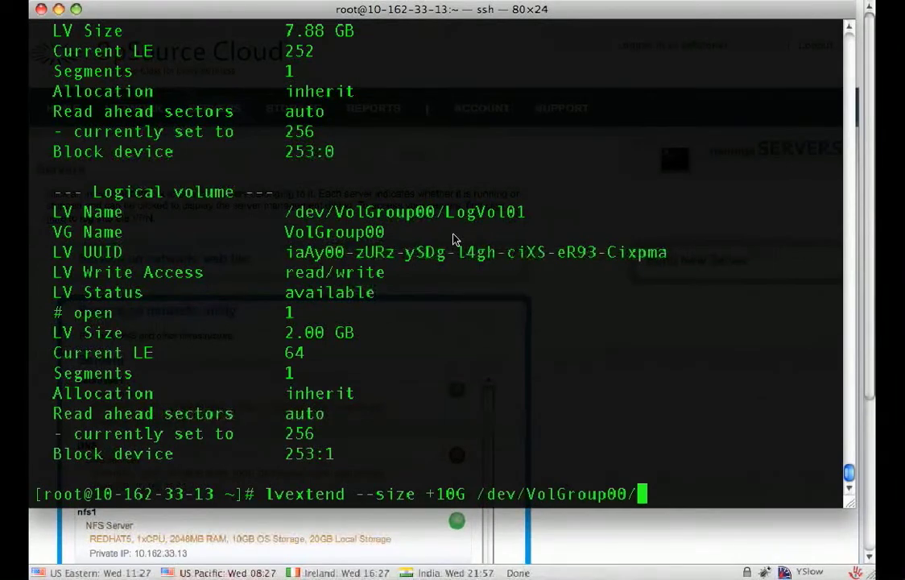
pyautogui.write('LogVol00')
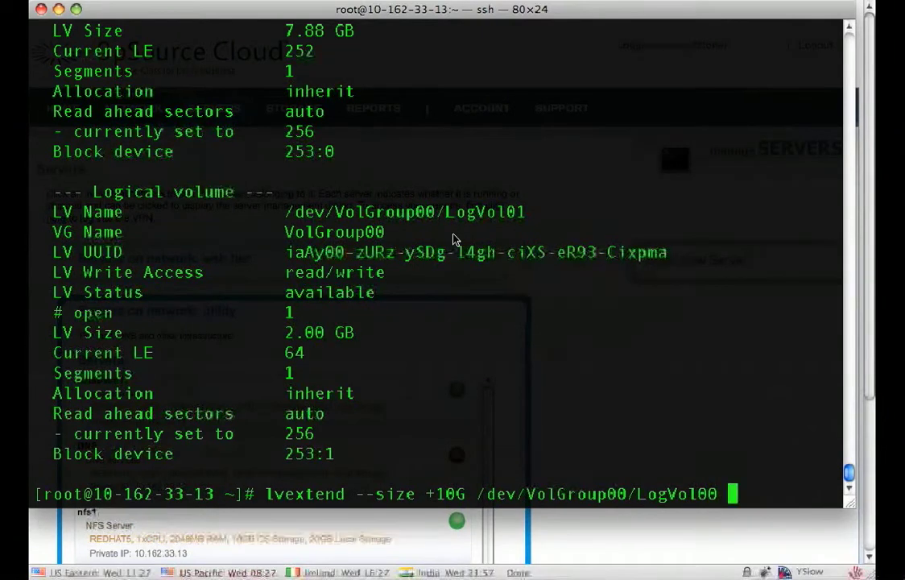
pyautogui.press('Return')
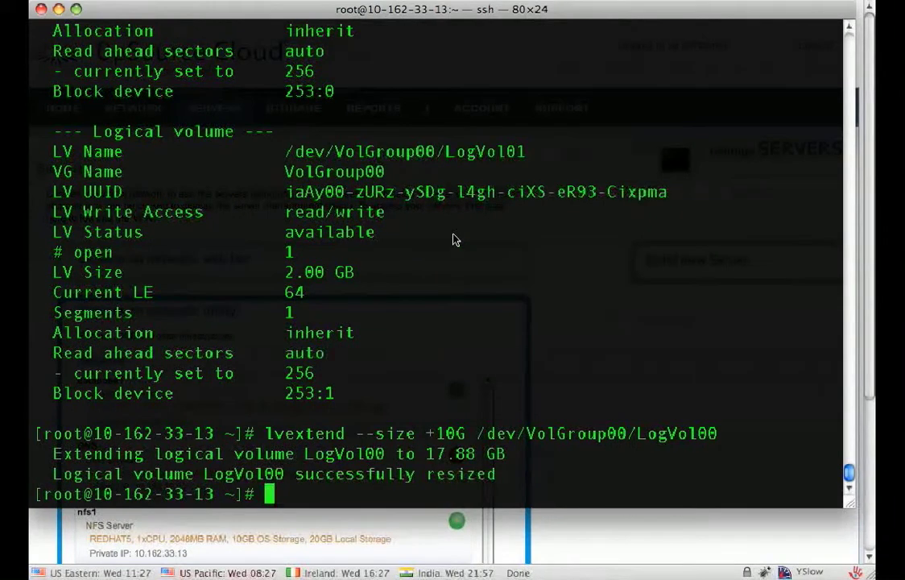
# Display LogVol00's details to confirm its new 17.88 GB size.
pyautogui.write('lvdisplay /d')
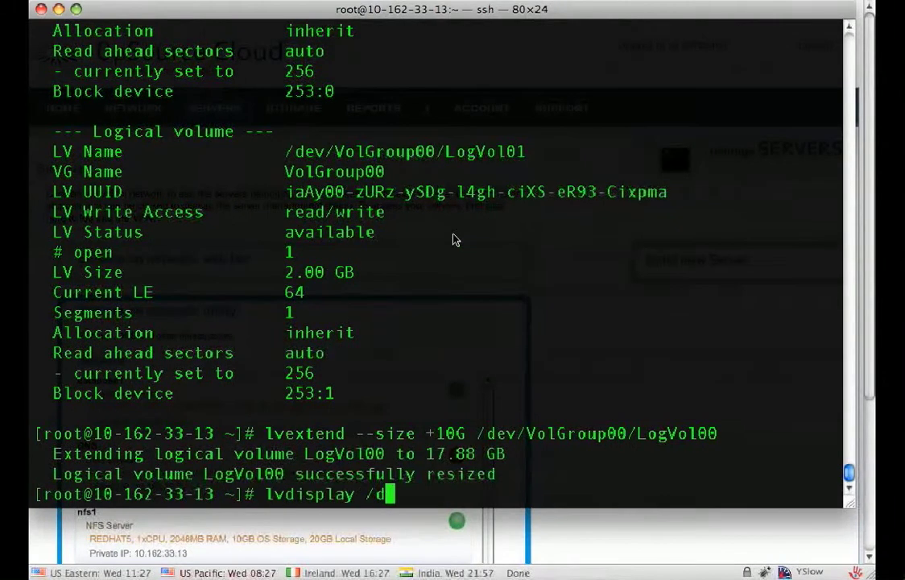
pyautogui.write('ev/VolGroup00/')
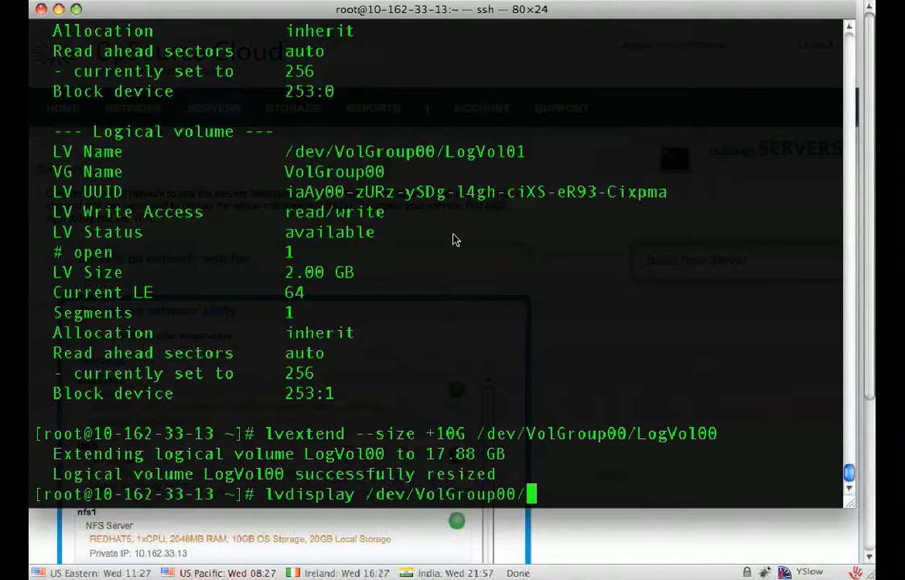
pyautogui.press('Return')
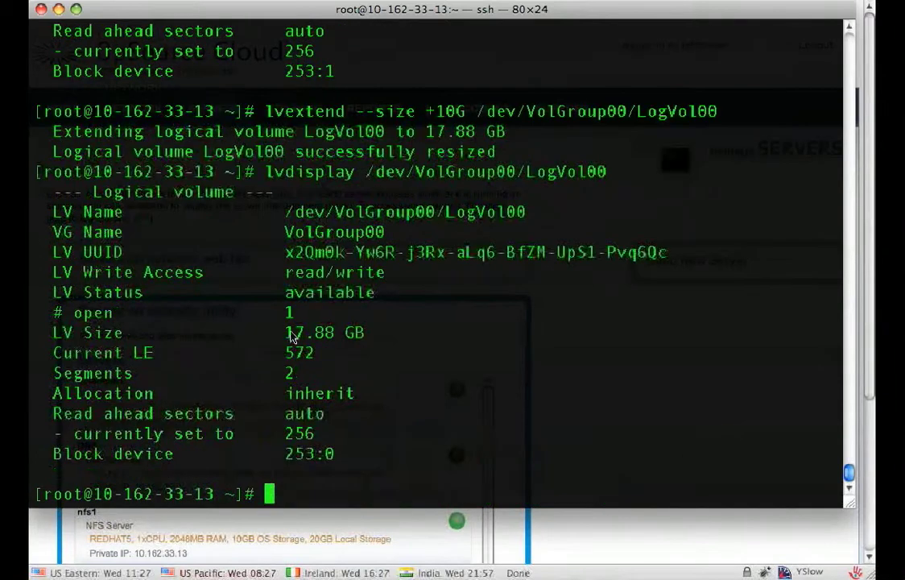
pyautogui.moveTo(407, 336)
pyautogui.write('df -h')
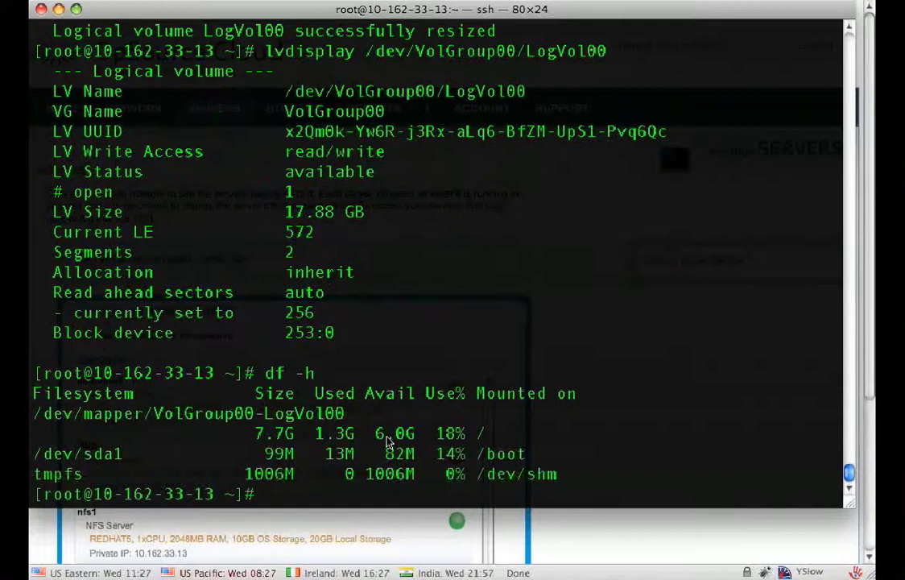
pyautogui.moveTo(298, 441)
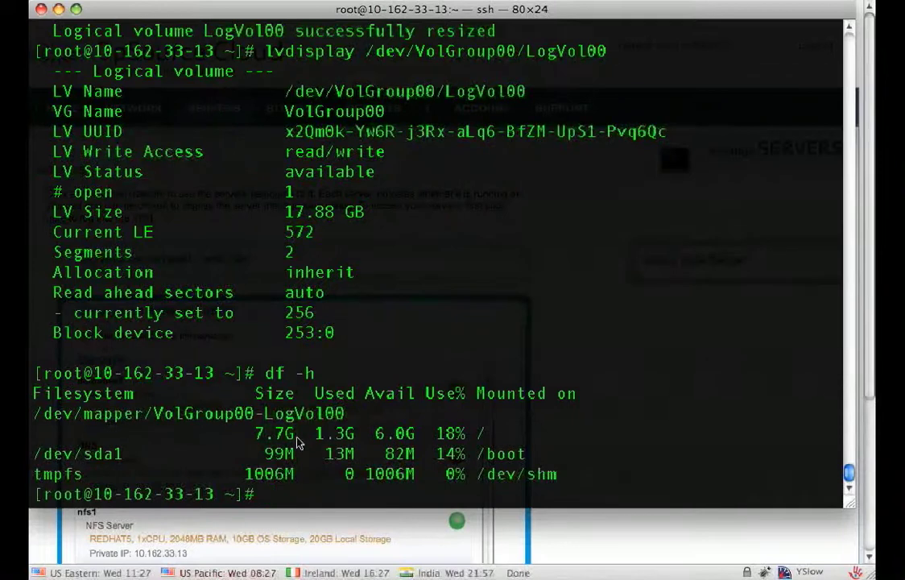
pyautogui.moveTo(772, 314)
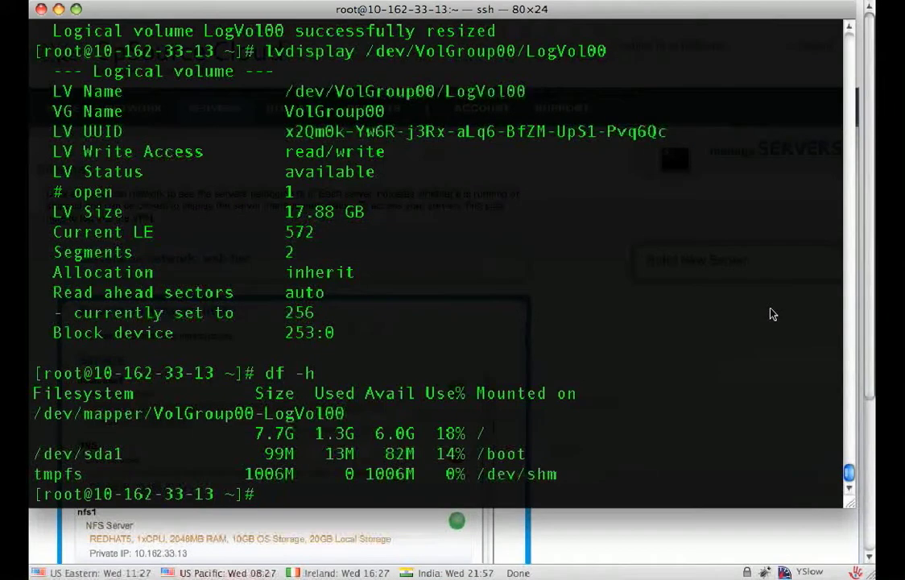
# Run resize2fs on /dev/VolGroup00/LogVol00 to grow root online to 4685824 blocks.
pyautogui.write('resi')
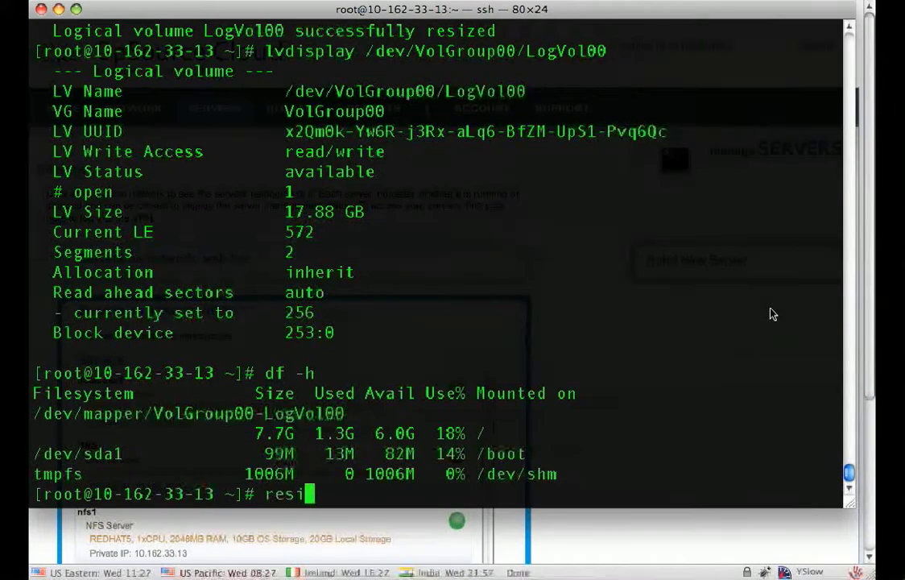
pyautogui.write('ze')
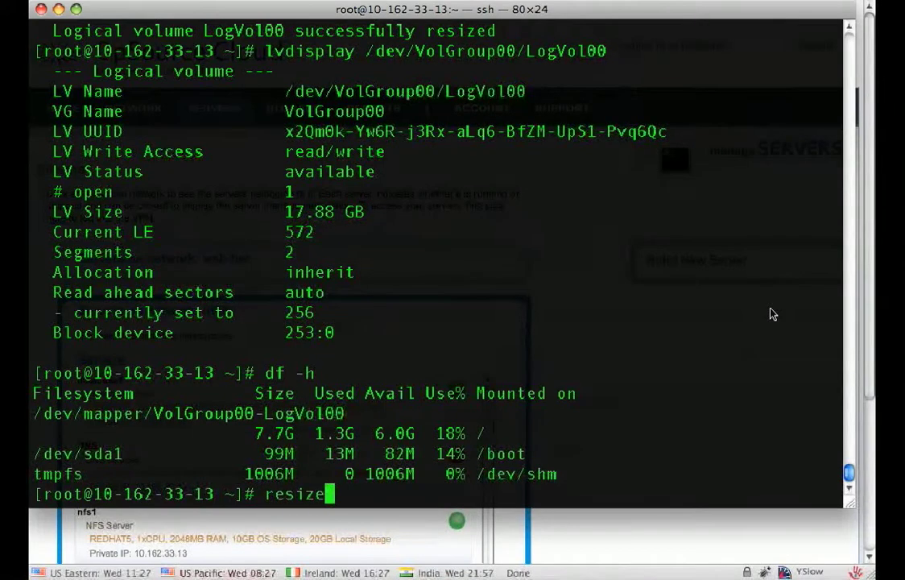
pyautogui.write('2fs')
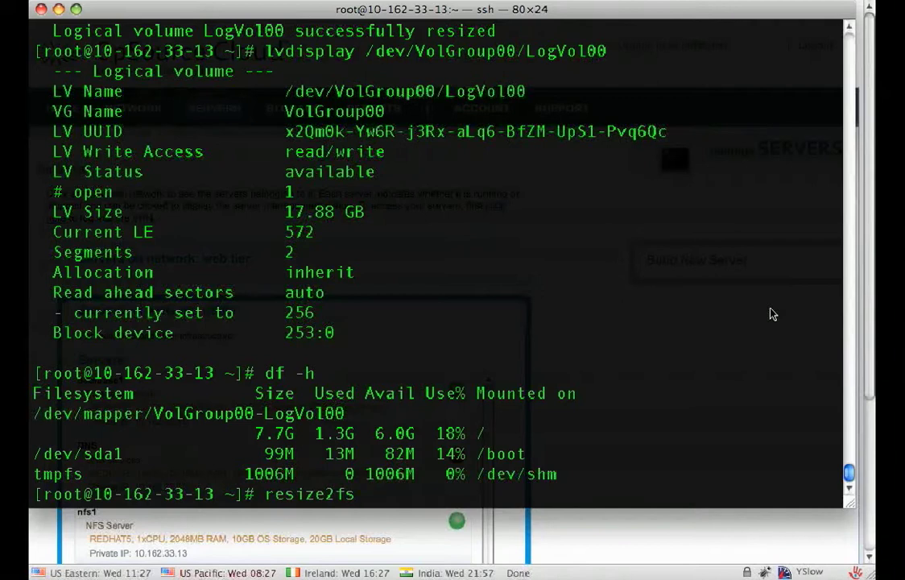
pyautogui.write('/dev/VolGroup00/')
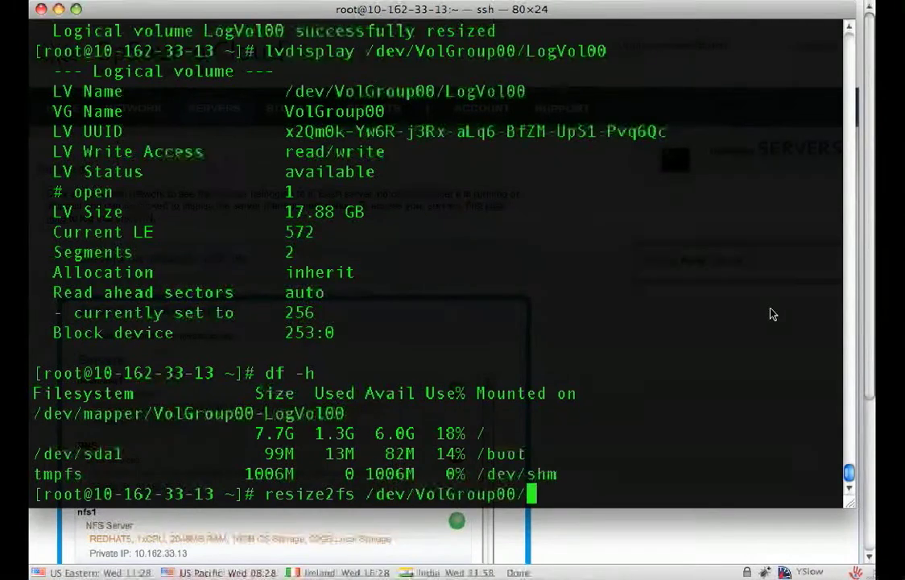
pyautogui.write('LogVol0')
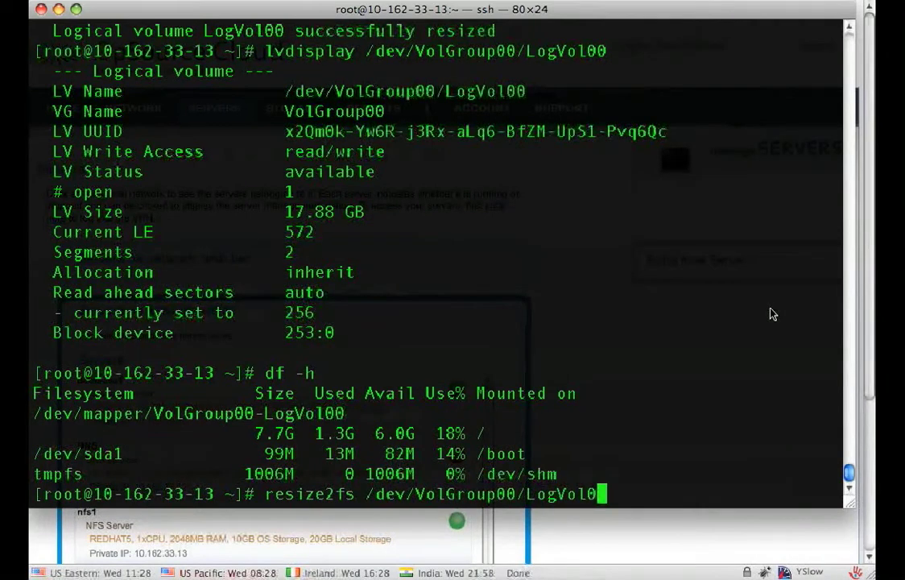
pyautogui.press('Return')
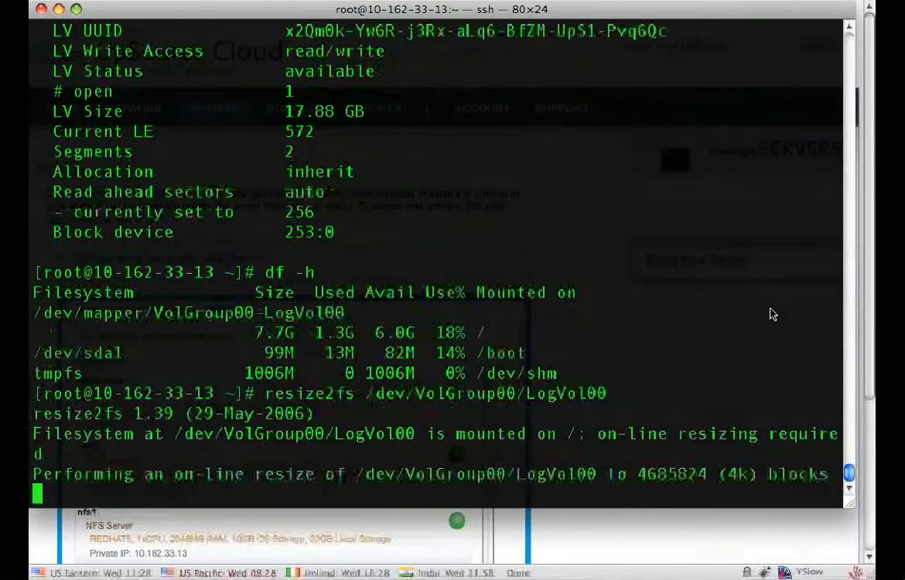